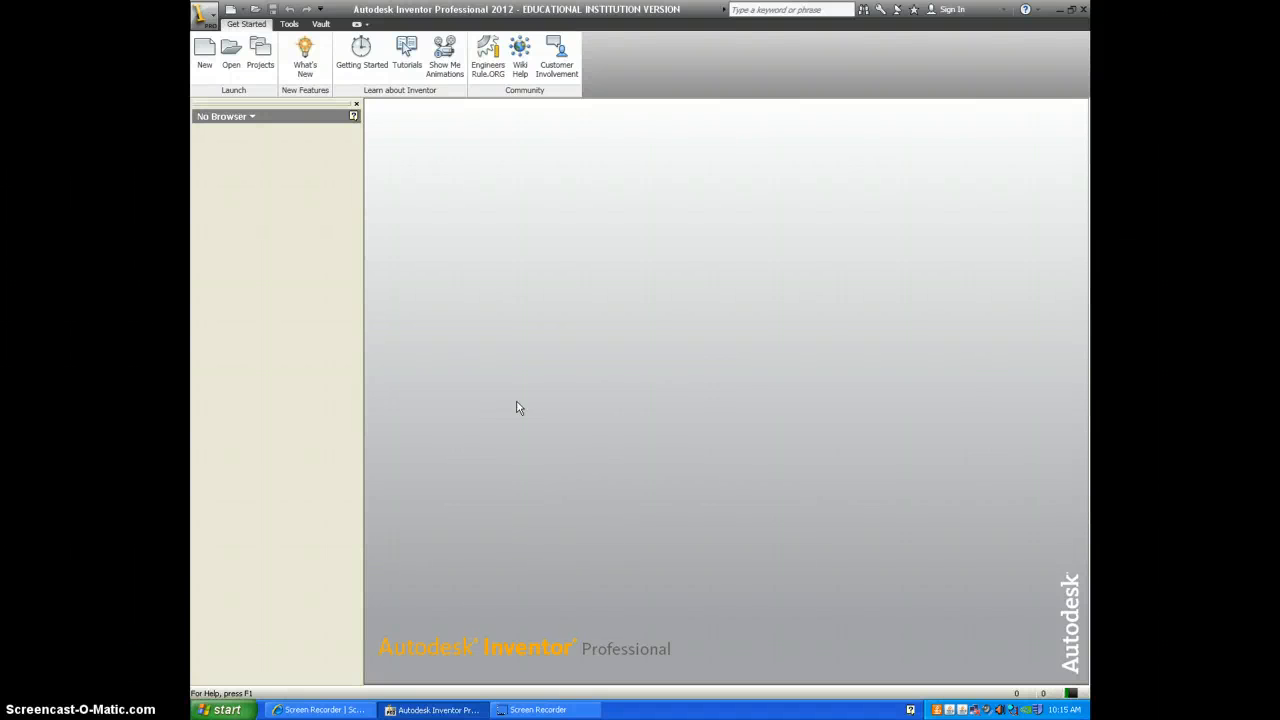
# Step: Choose the Standard.ipt part template from the Default tab of the New File dialog
pyautogui.click(525, 383)
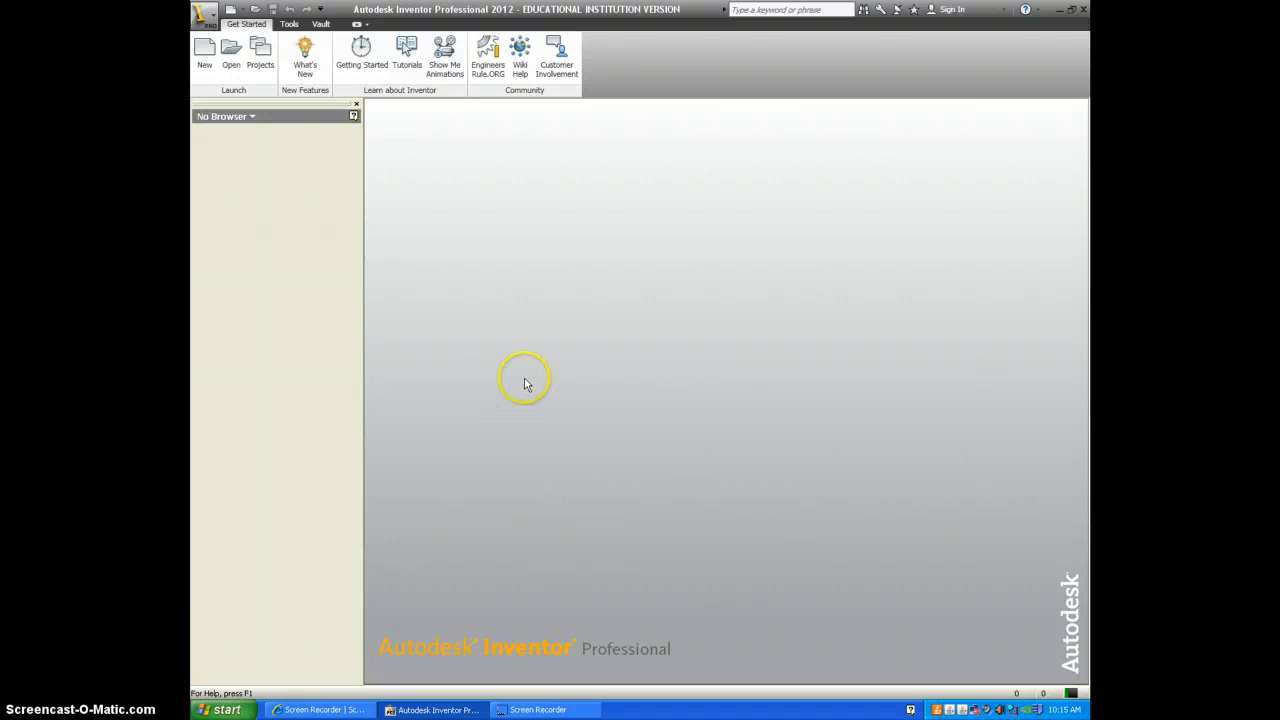
pyautogui.click(204, 50)
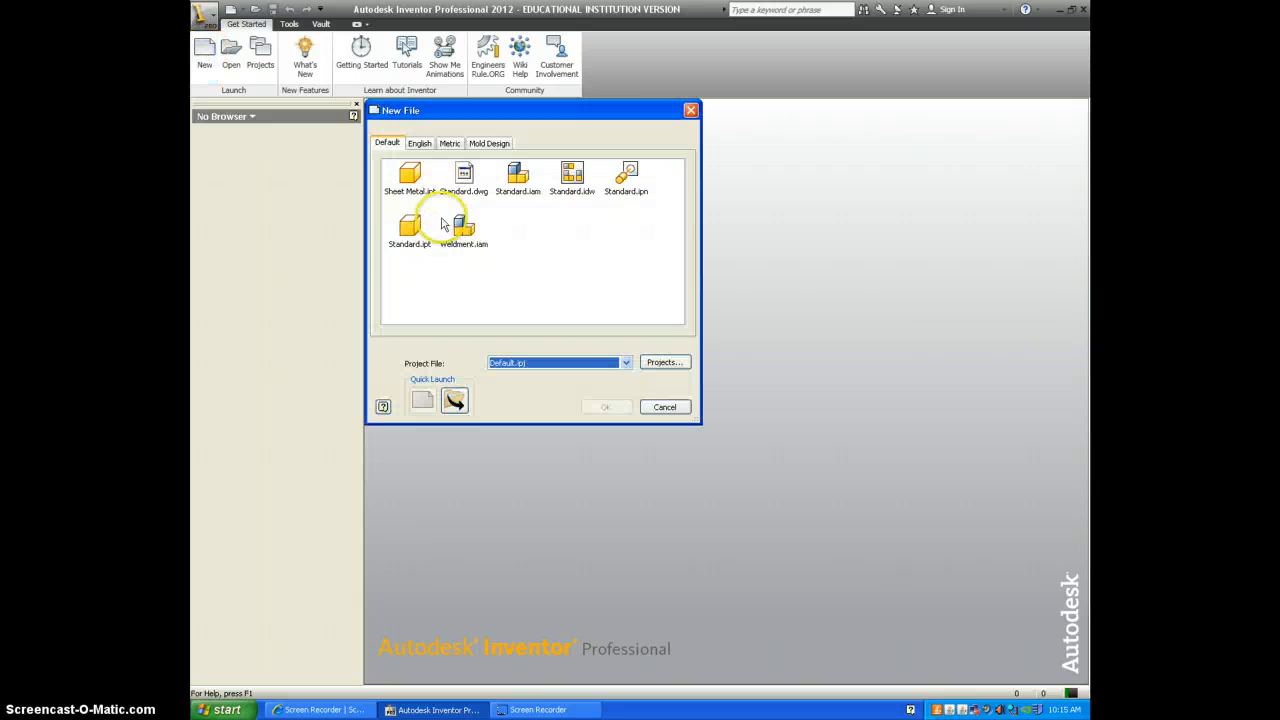
pyautogui.click(409, 232)
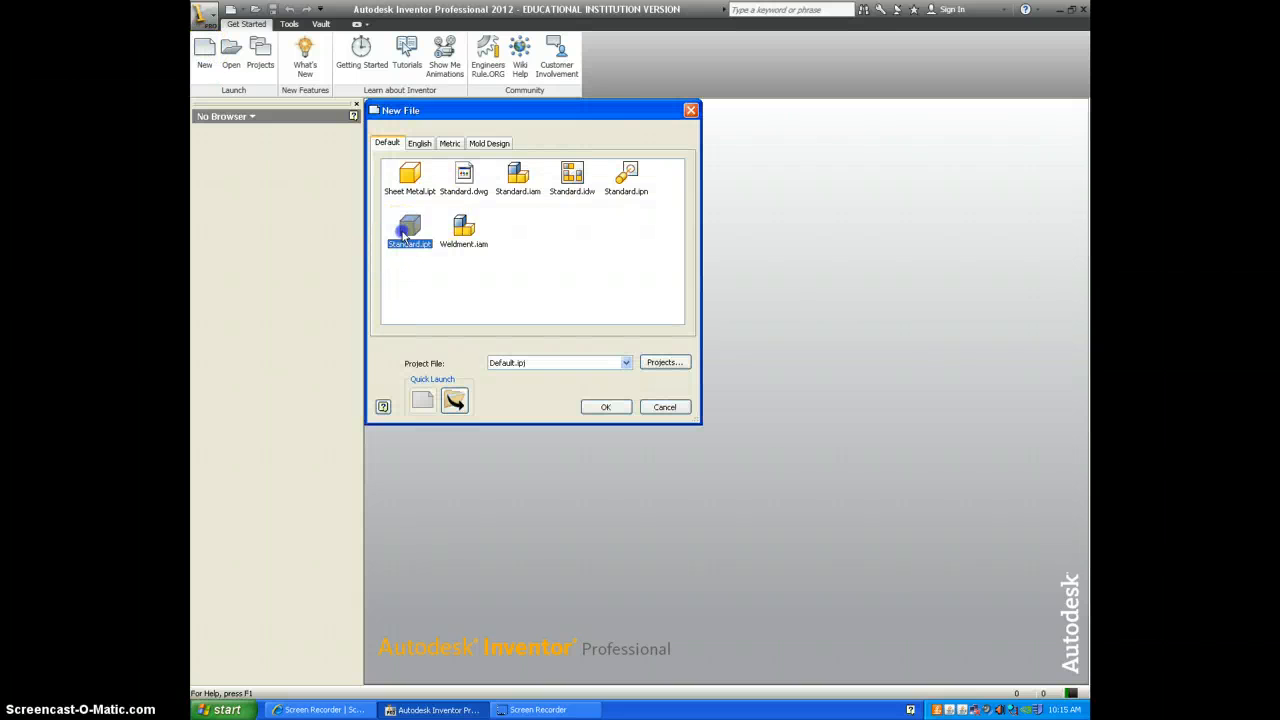
# Step: Create the part, exit its empty first sketch, and make the three origin planes visible
pyautogui.click(605, 407)
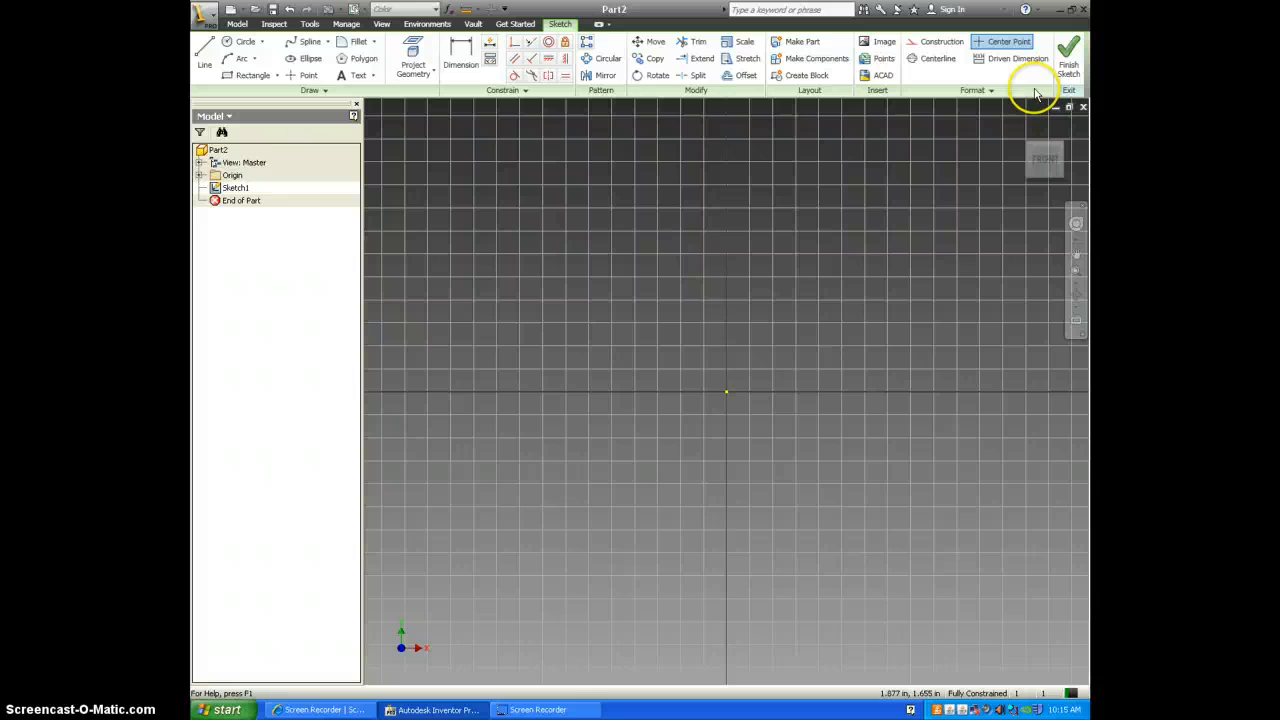
pyautogui.click(1068, 55)
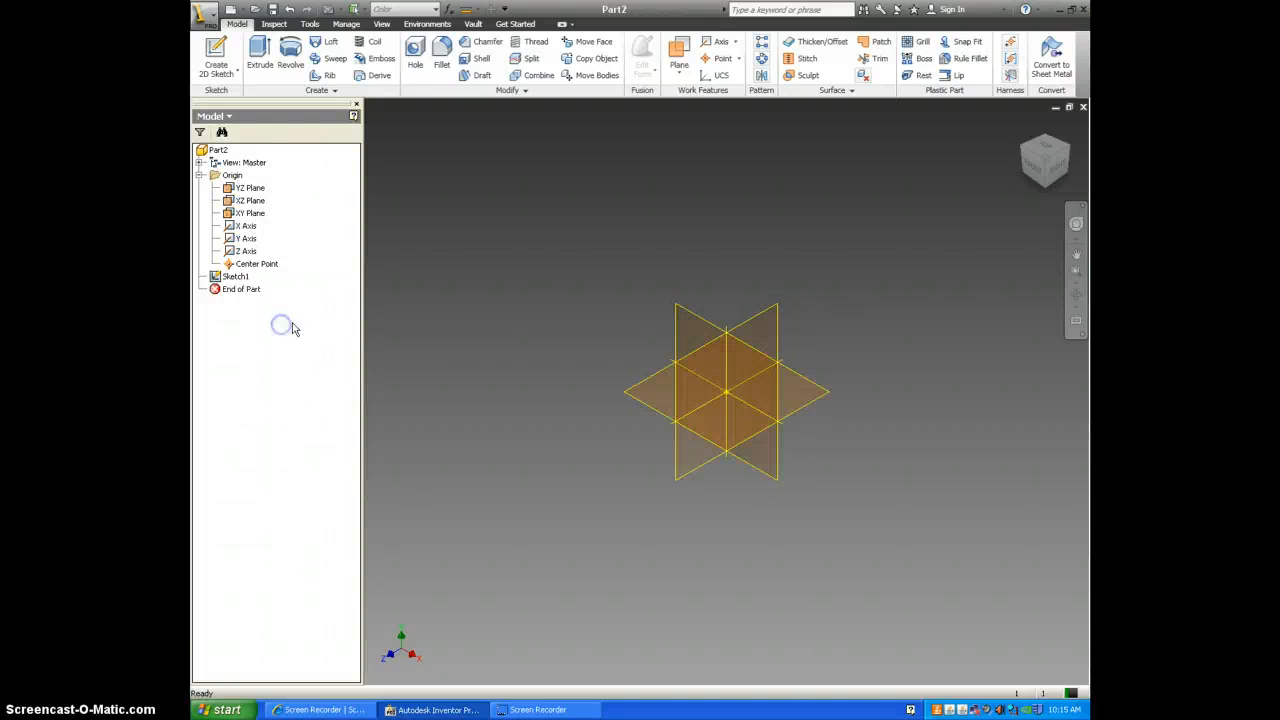
pyautogui.click(246, 225)
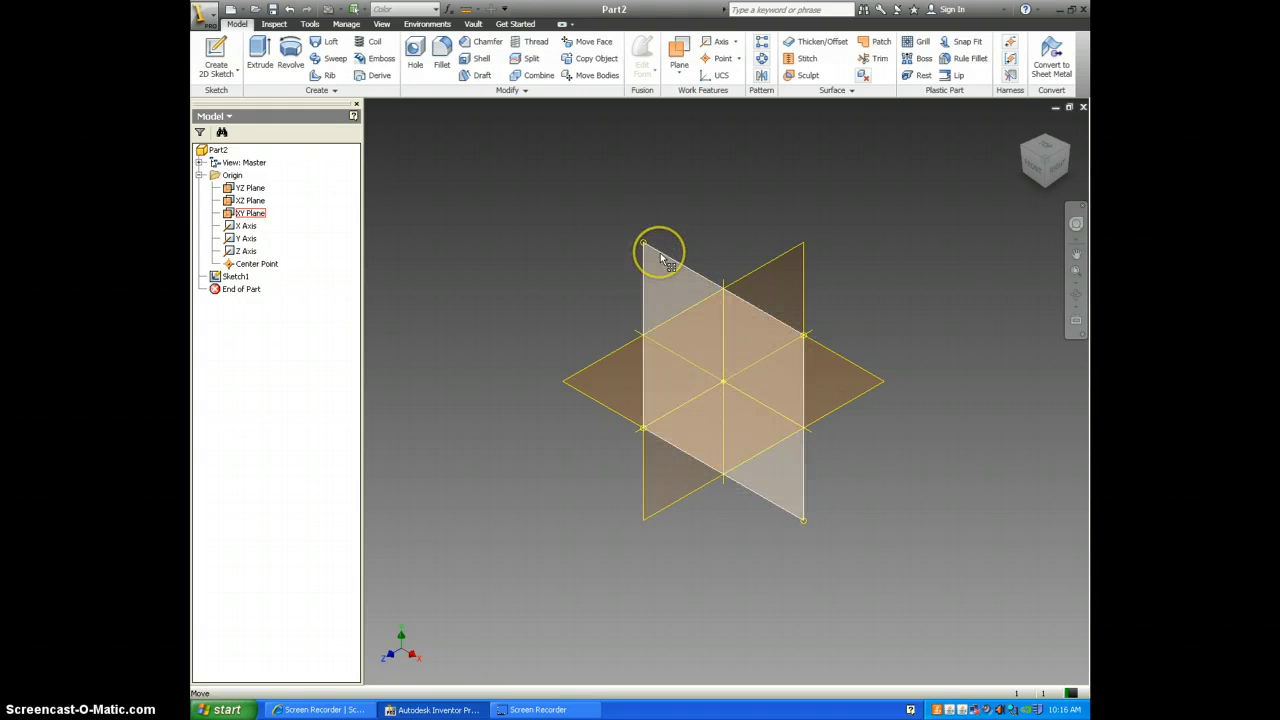
# Step: Draw a closed L-shaped line profile in a new sketch on the XY plane
pyautogui.click(670, 255)
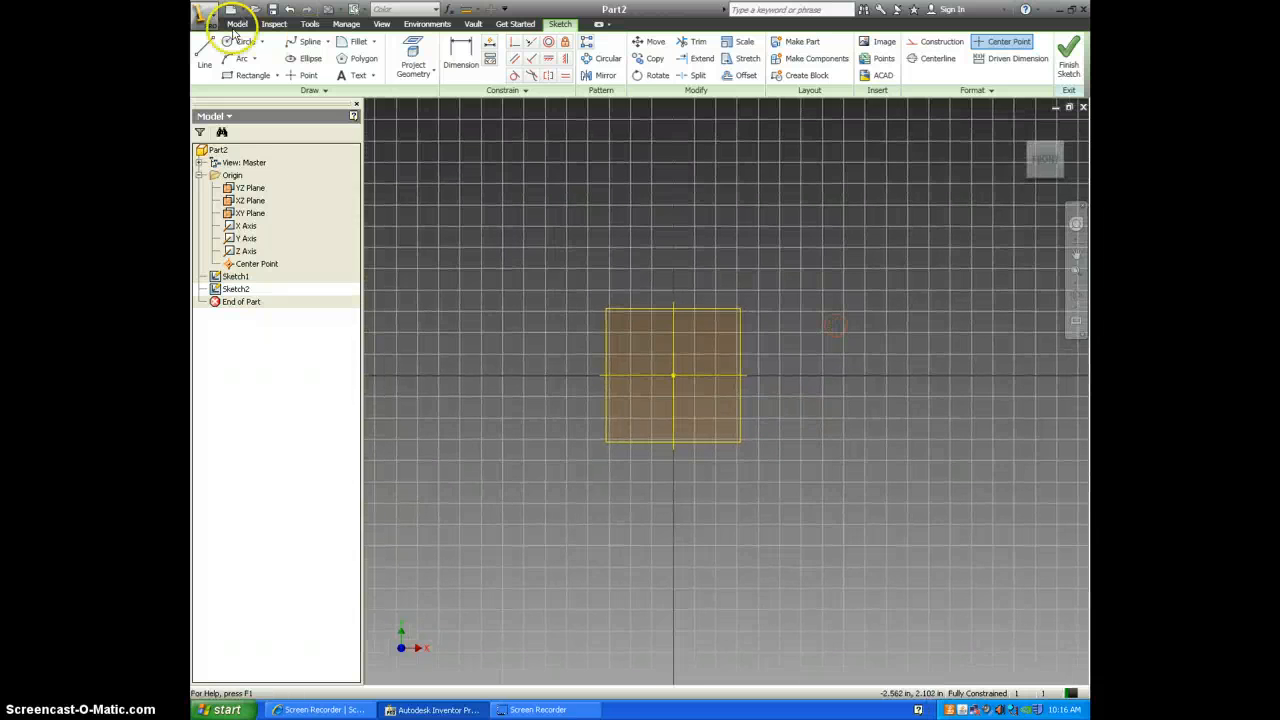
pyautogui.click(205, 57)
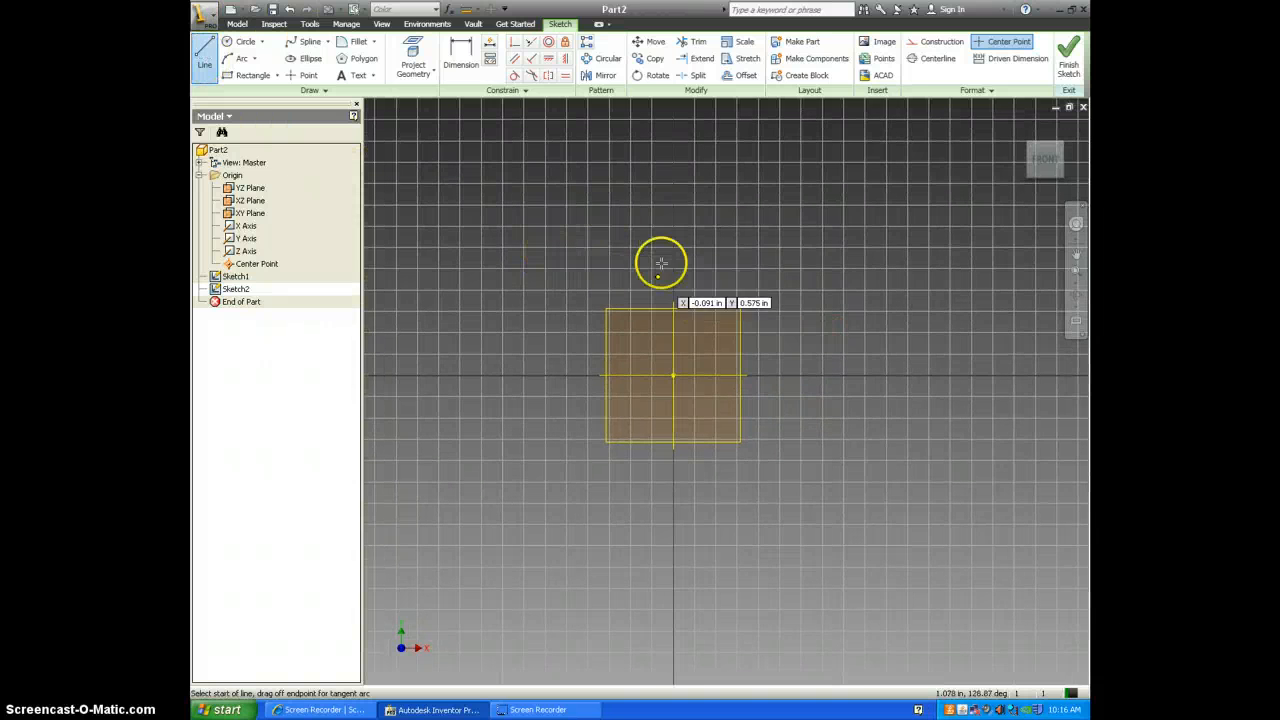
pyautogui.moveTo(596, 270)
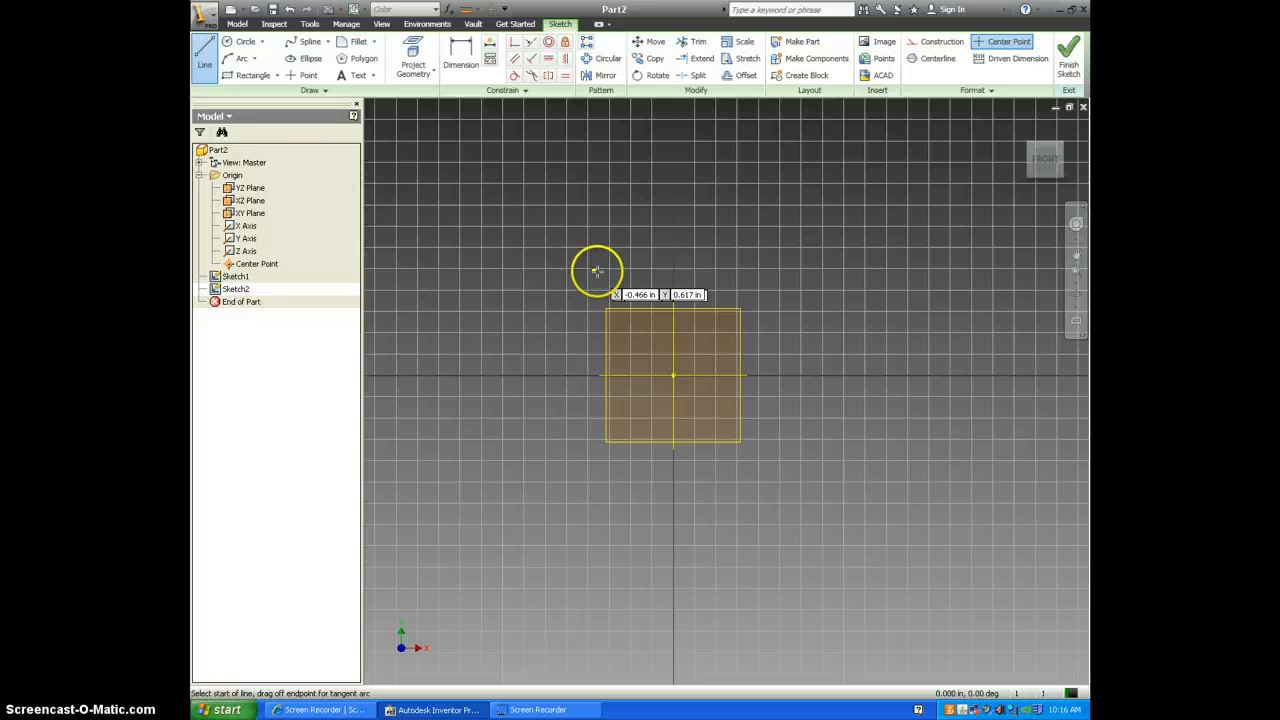
pyautogui.moveTo(595, 270); pyautogui.dragTo(583, 373)
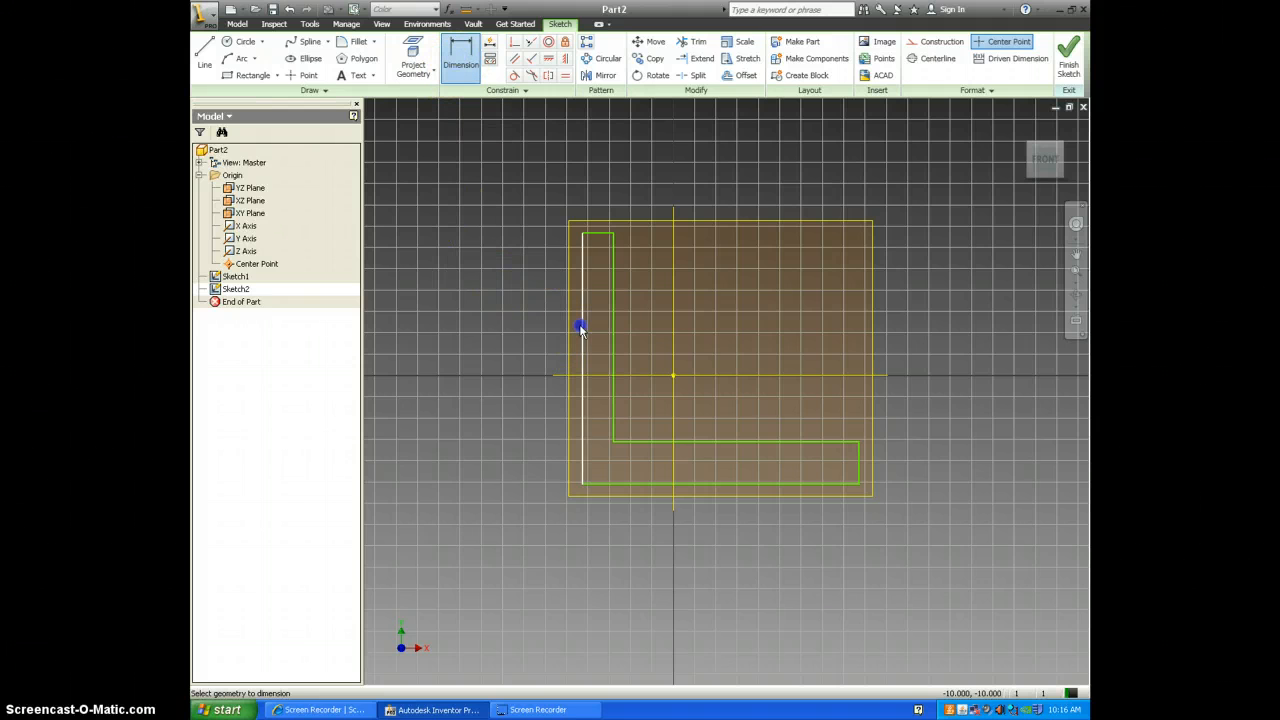
# Step: Dimension the L legs to 2.000 in and 0.375 in thickness, linking one thickness to d2, and finish the sketch
pyautogui.click(582, 328)
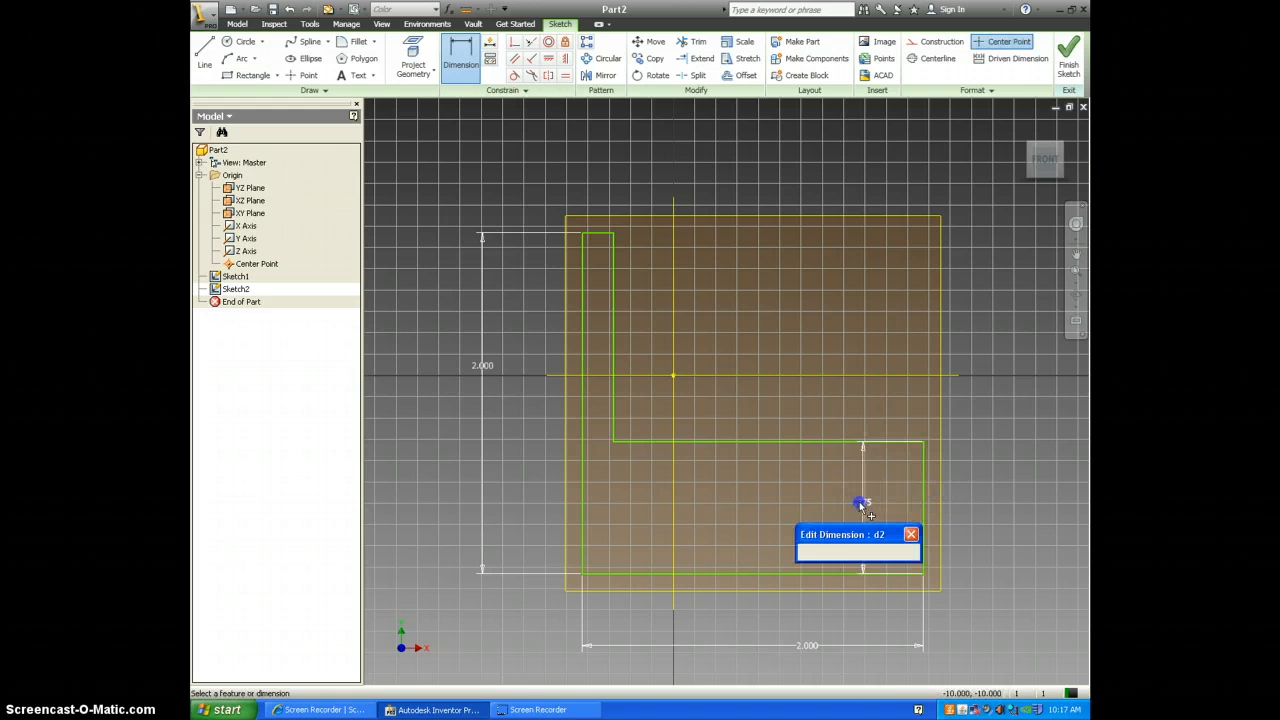
pyautogui.write('.375')
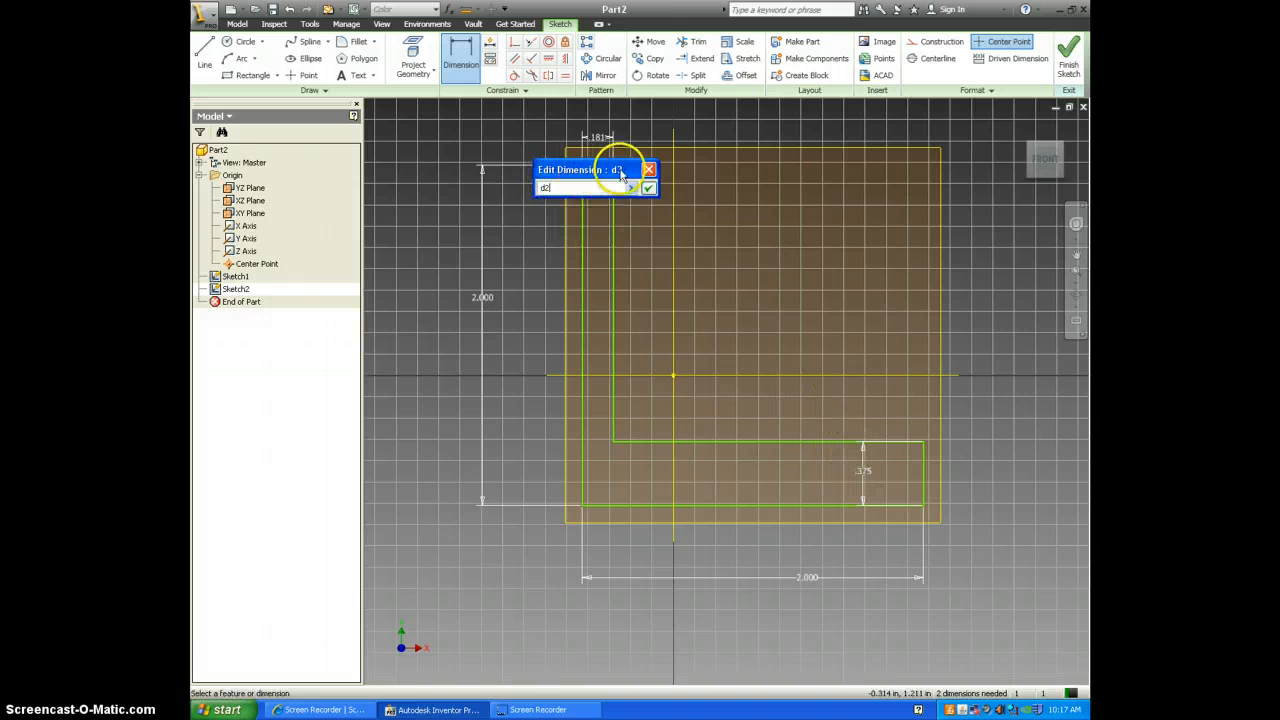
pyautogui.click(649, 189)
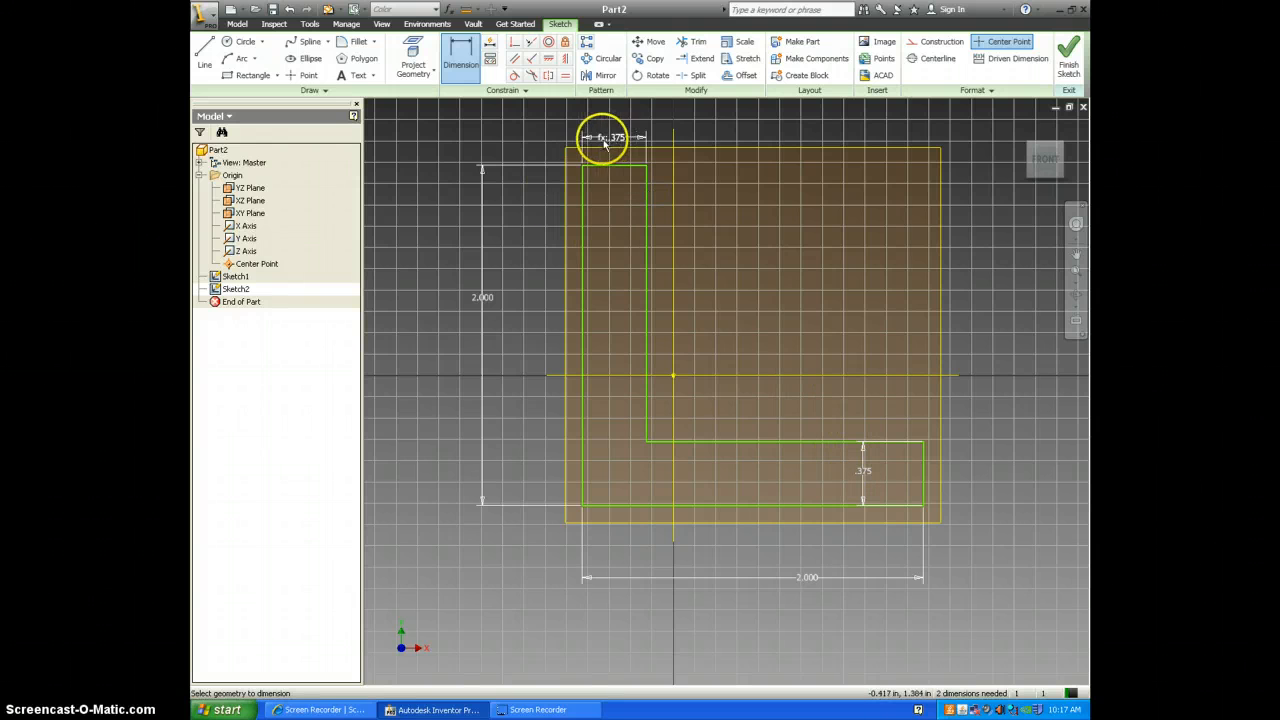
pyautogui.moveTo(625, 142)
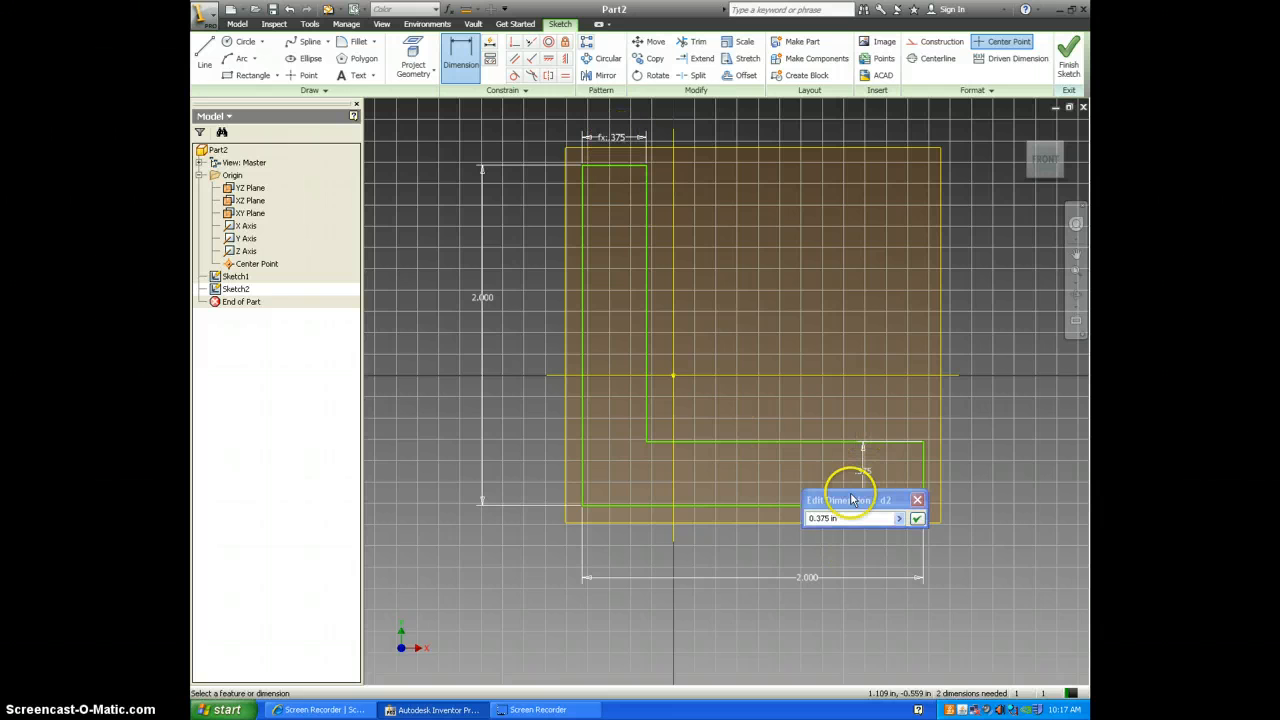
pyautogui.write('.5')
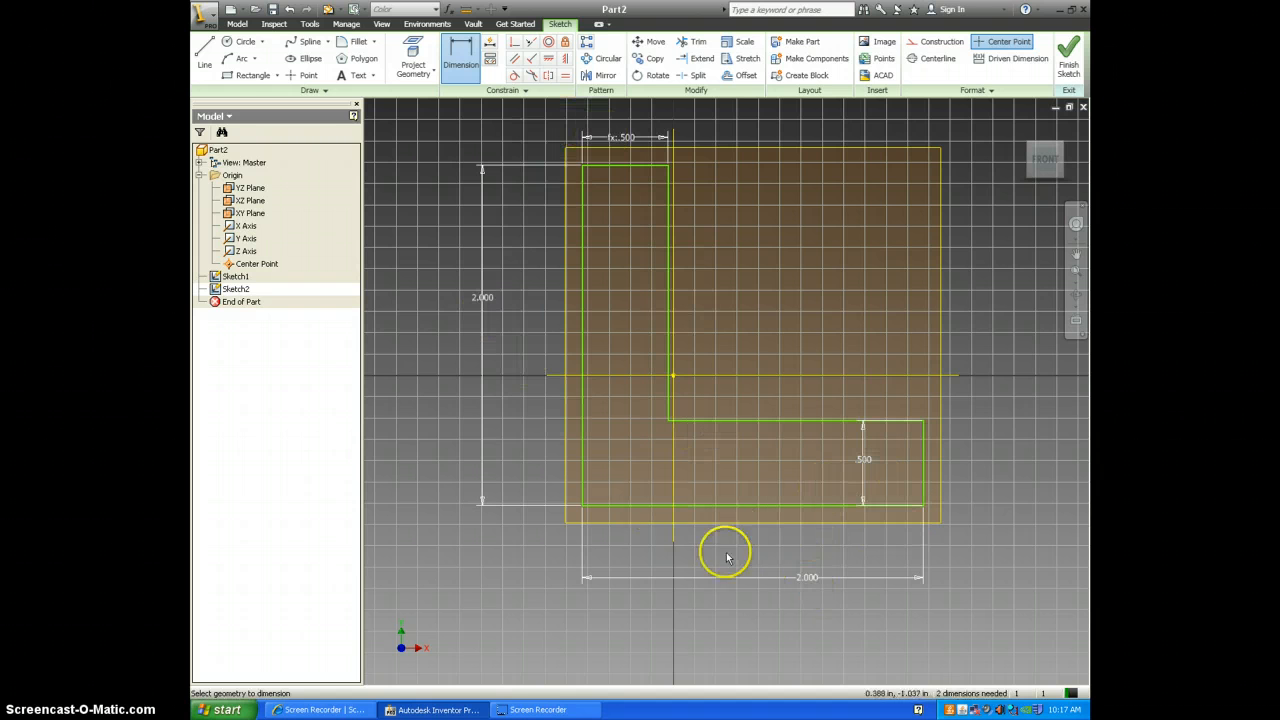
pyautogui.click(863, 459)
pyautogui.write('.375')
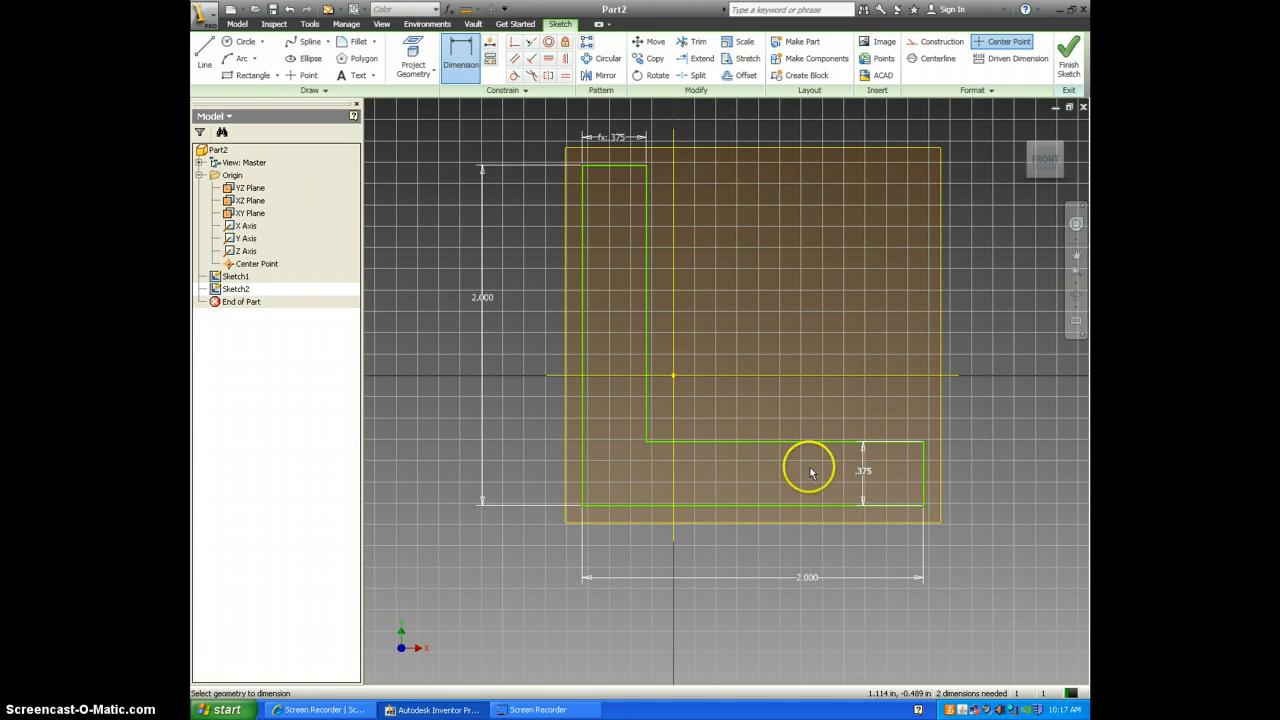
pyautogui.click(1069, 55)
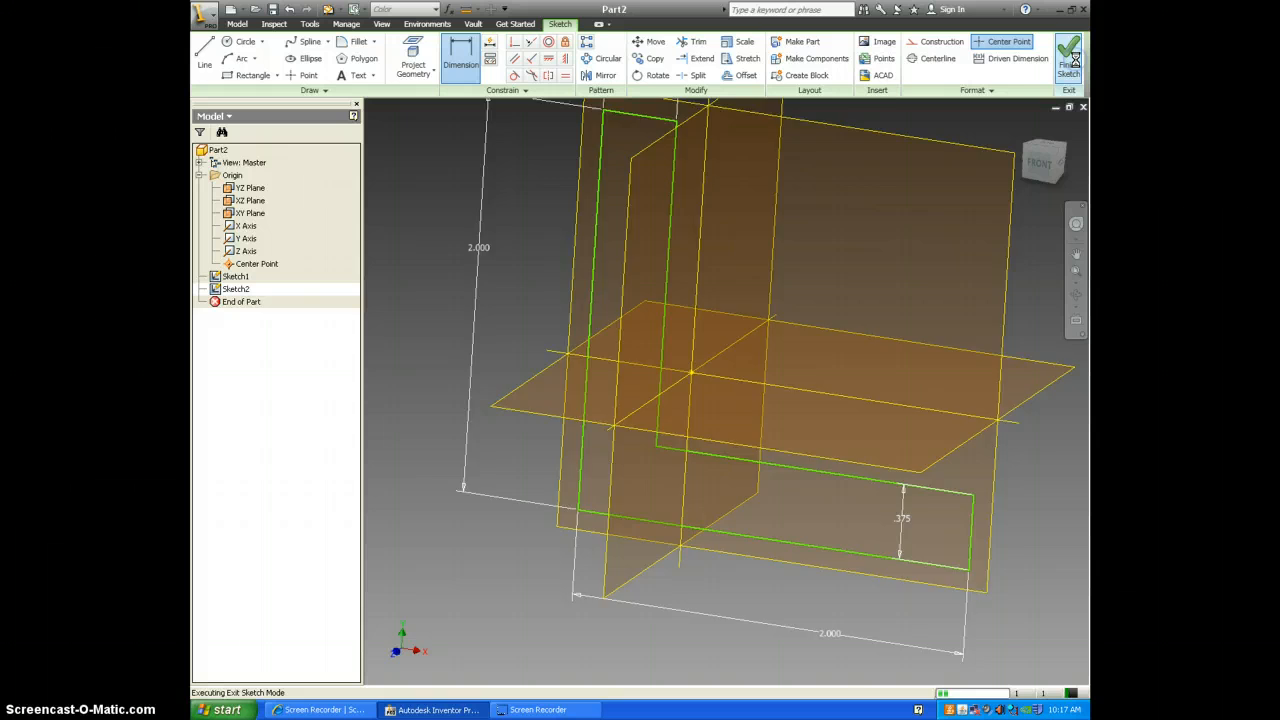
# Step: Extrude the L profile 1.5 in in the chosen direction to form the solid bracket
pyautogui.click(1069, 58)
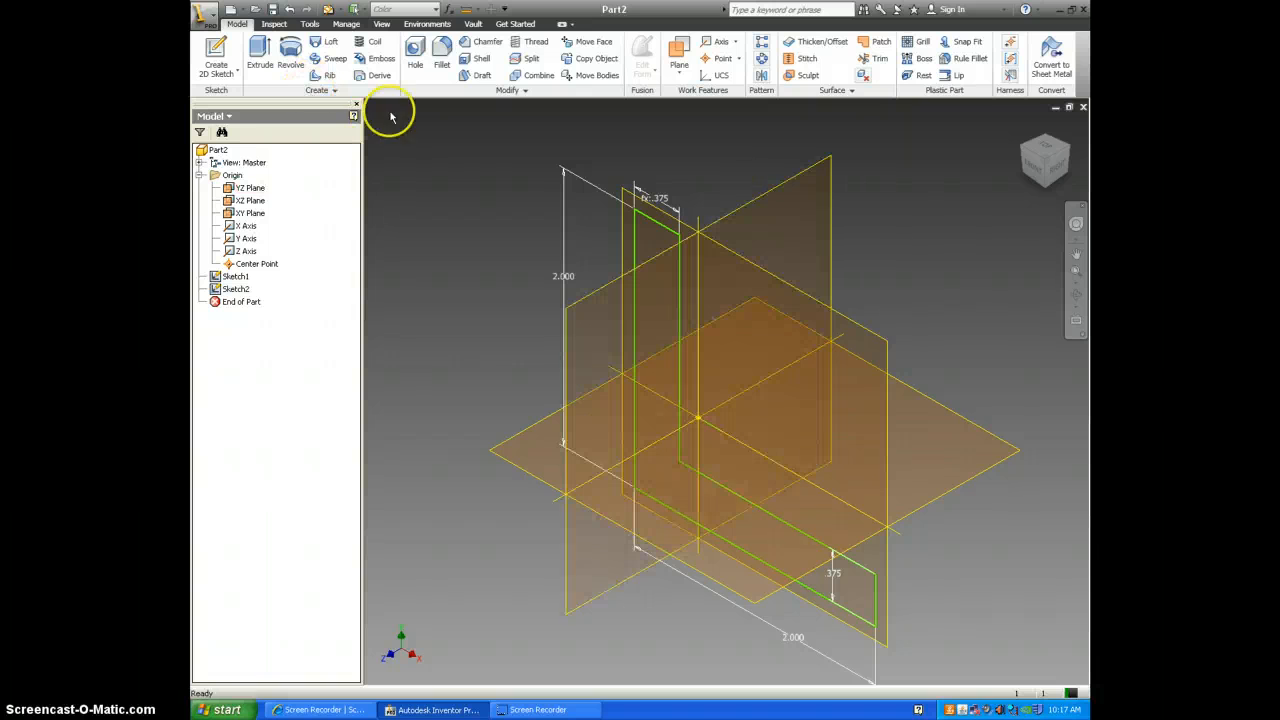
pyautogui.moveTo(259, 50)
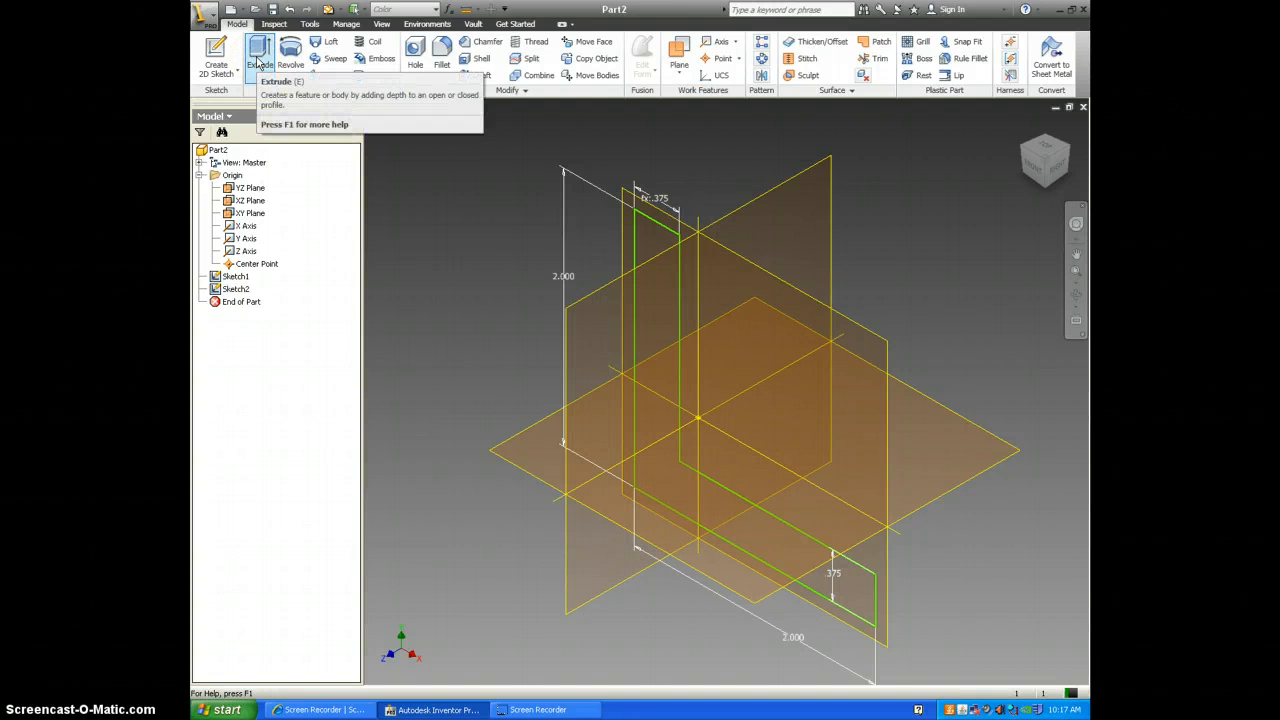
pyautogui.click(260, 52)
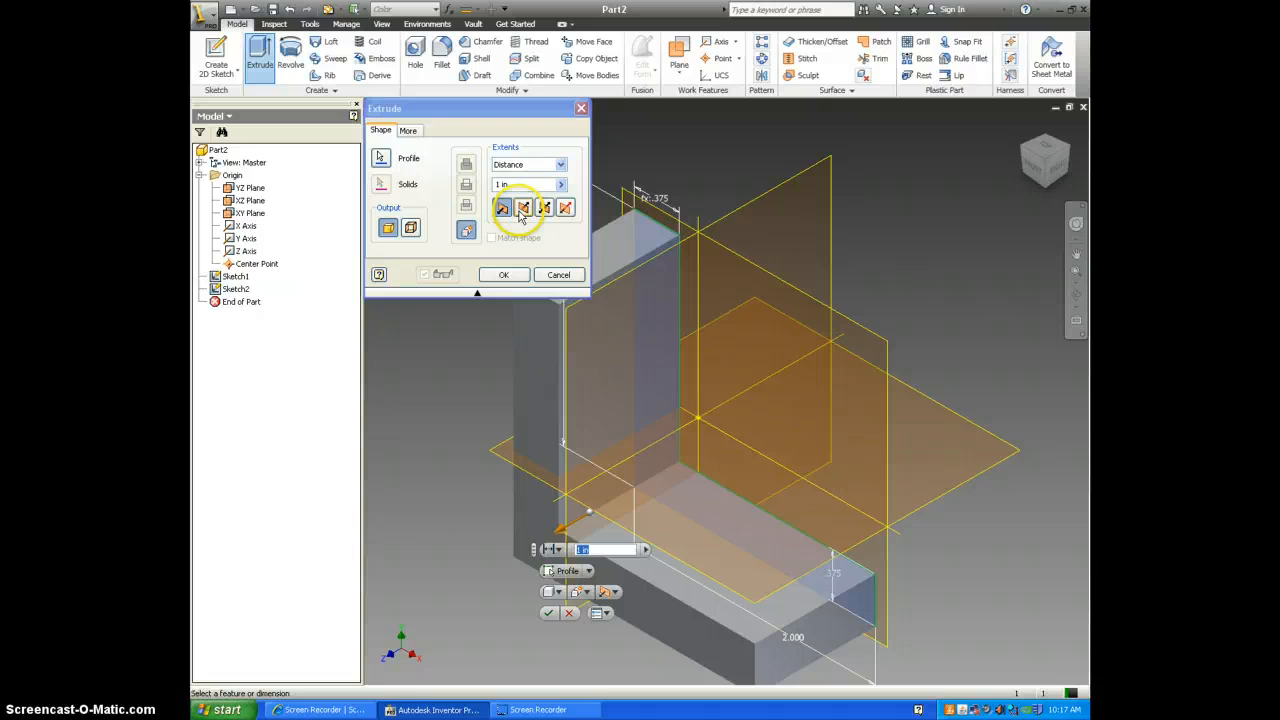
pyautogui.click(523, 207)
pyautogui.write('1.5')
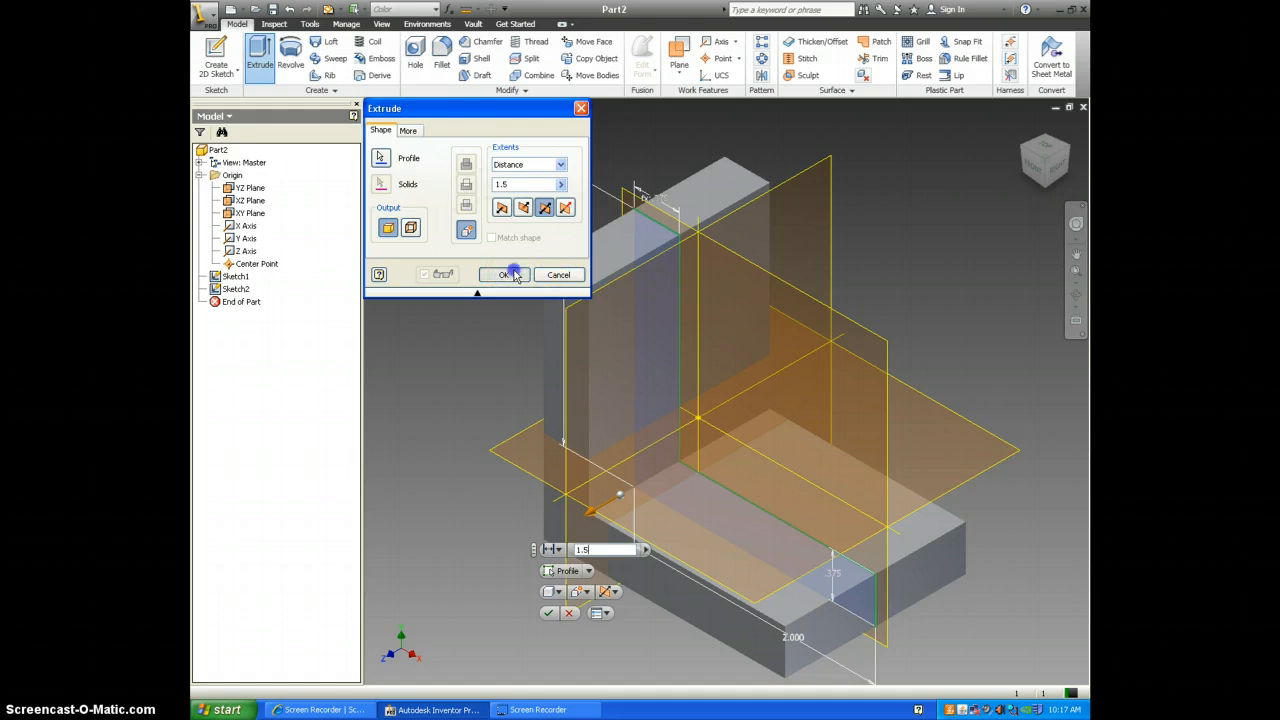
pyautogui.click(503, 275)
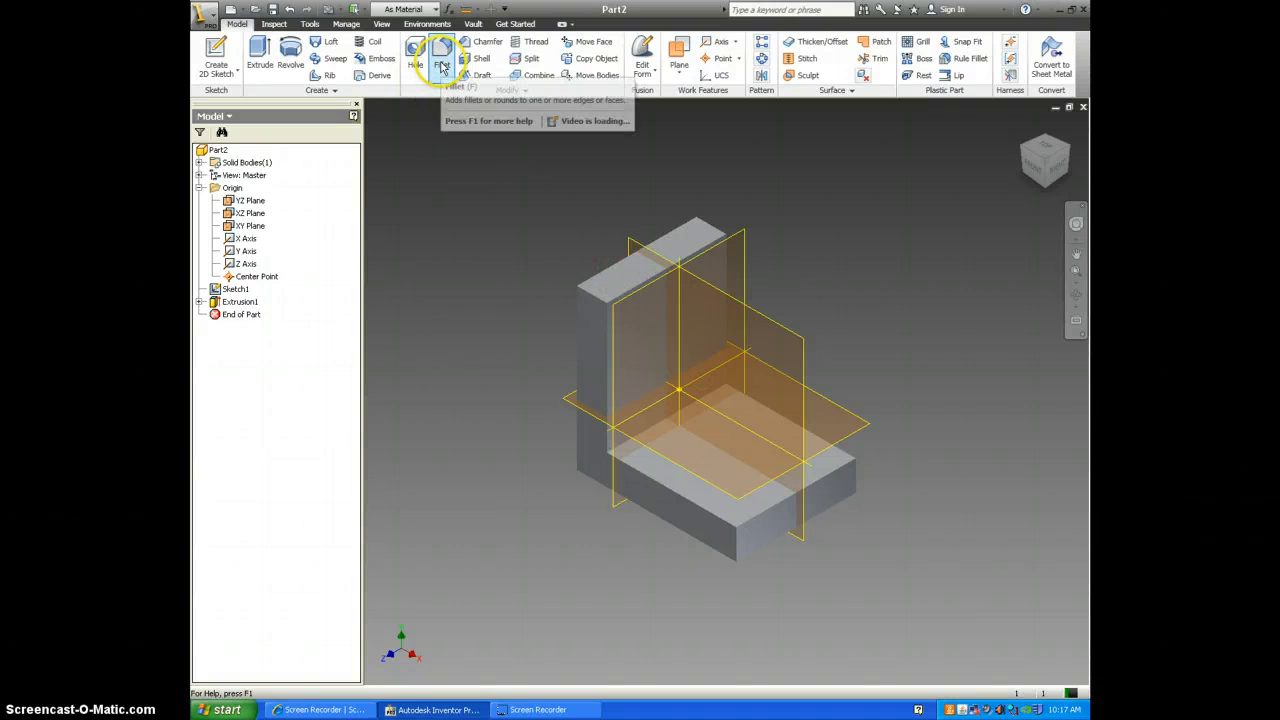
# Step: Apply 0.25 in fillets to three outer edges of the bracket
pyautogui.click(441, 58)
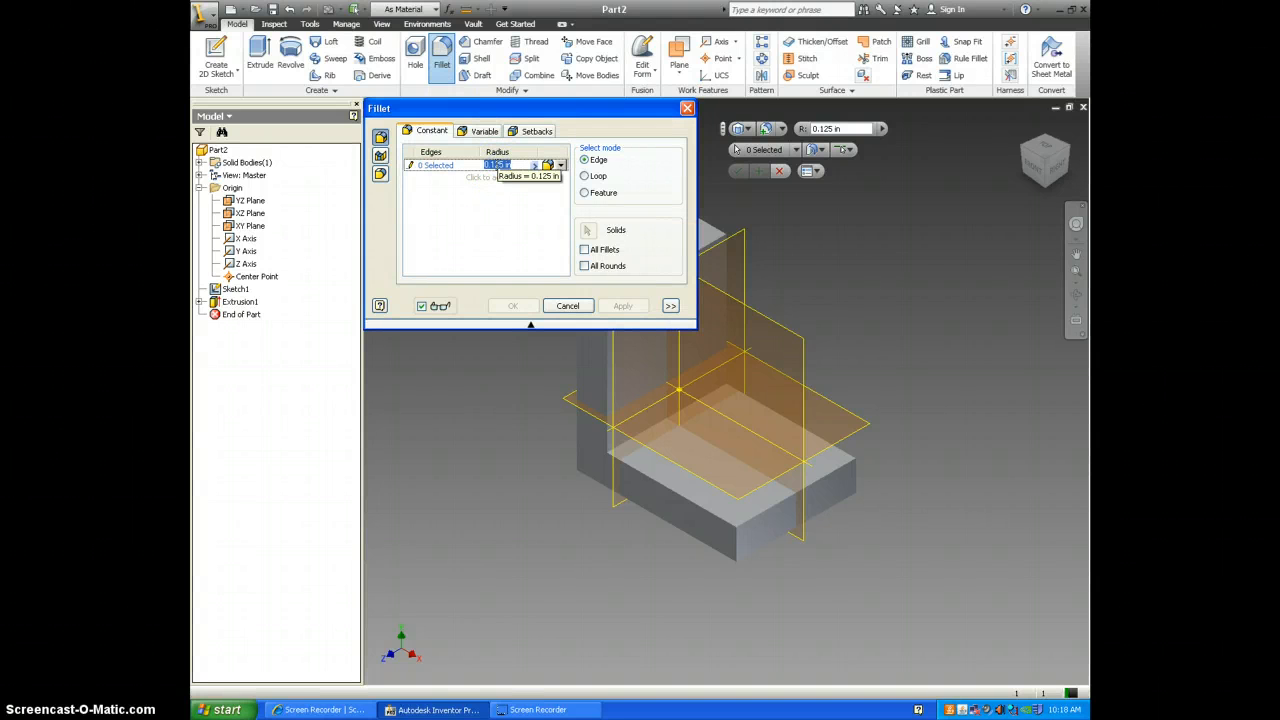
pyautogui.write('.25')
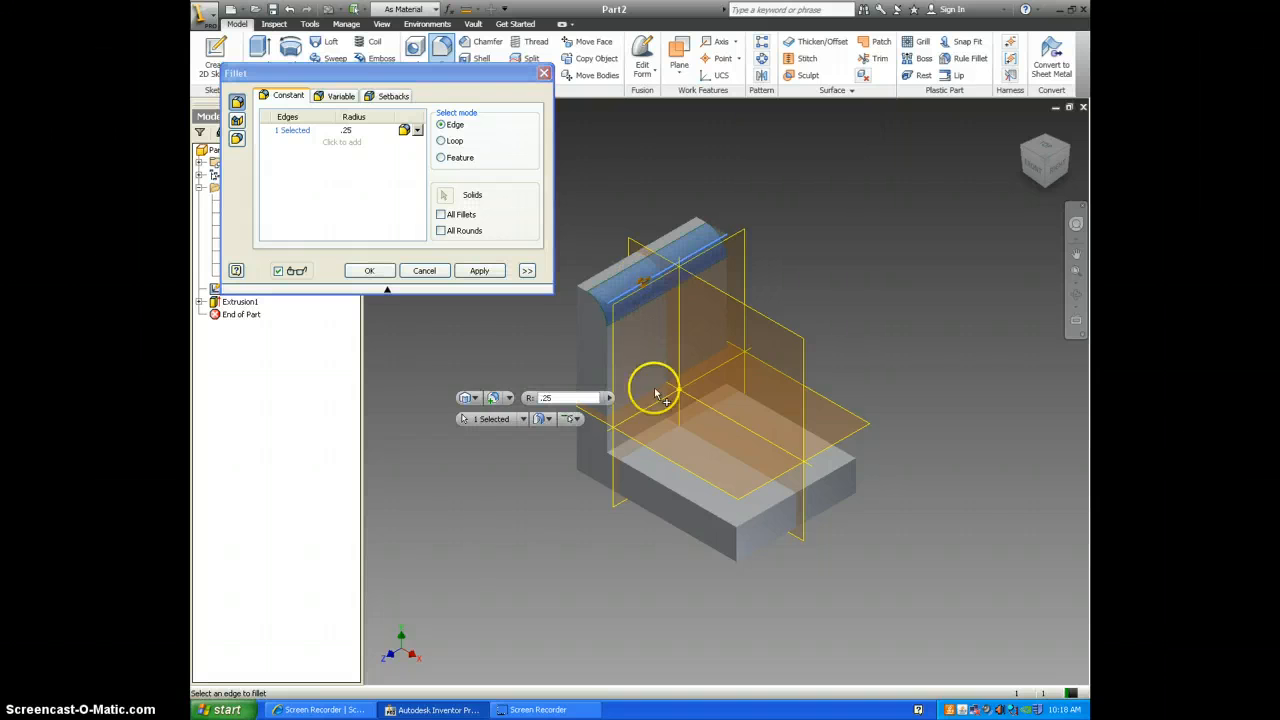
pyautogui.click(750, 525)
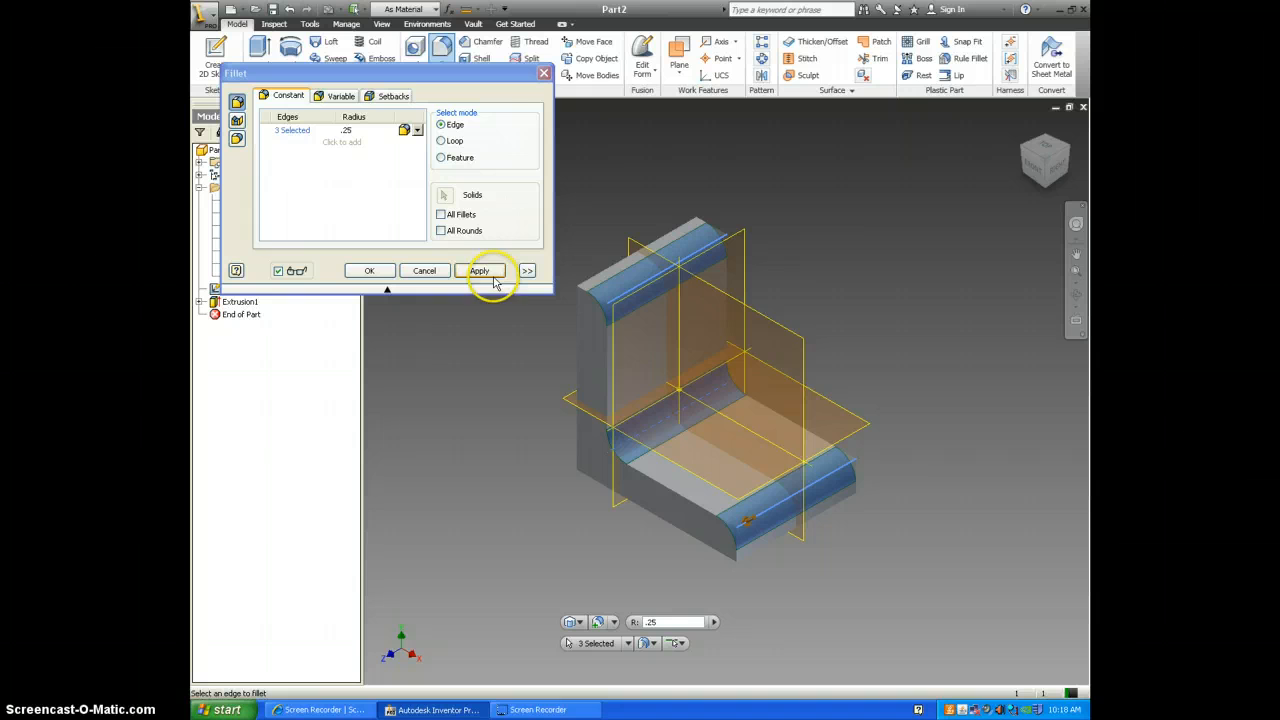
pyautogui.moveTo(630, 325)
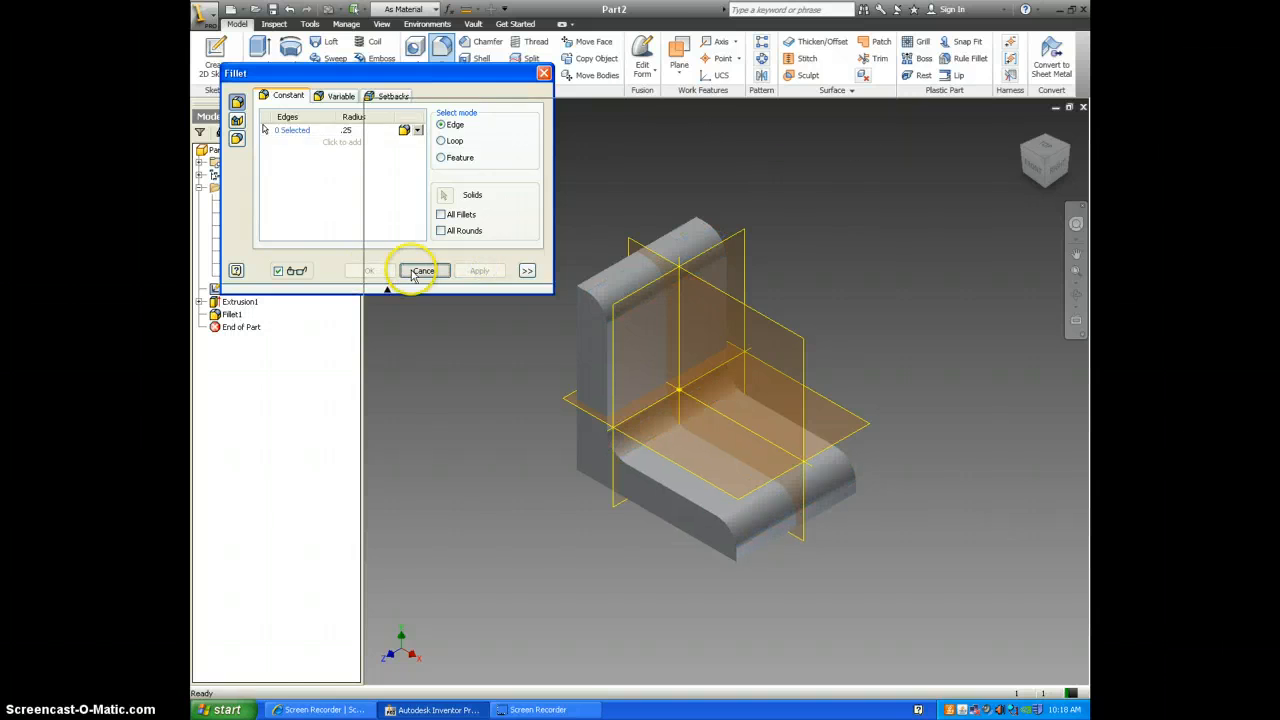
pyautogui.click(423, 270)
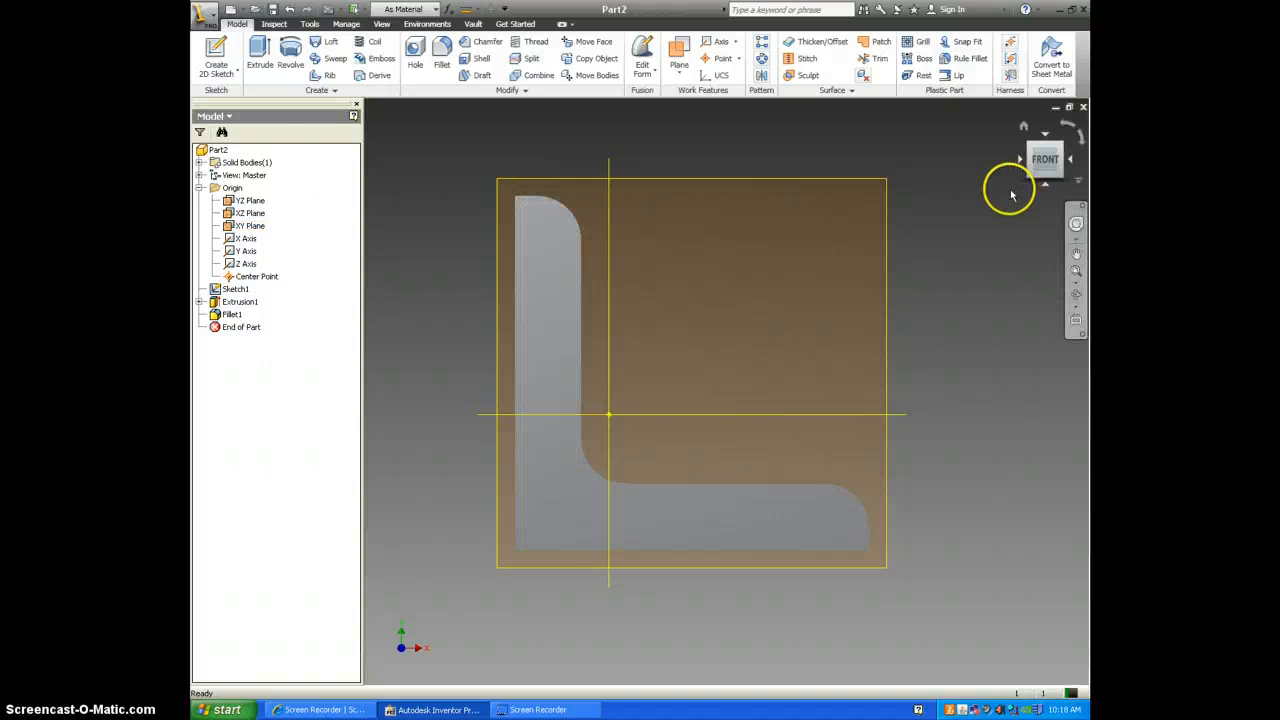
# Step: Reset to the home view and look straight at the YZ origin plane through the vertical leg
pyautogui.click(1044, 160)
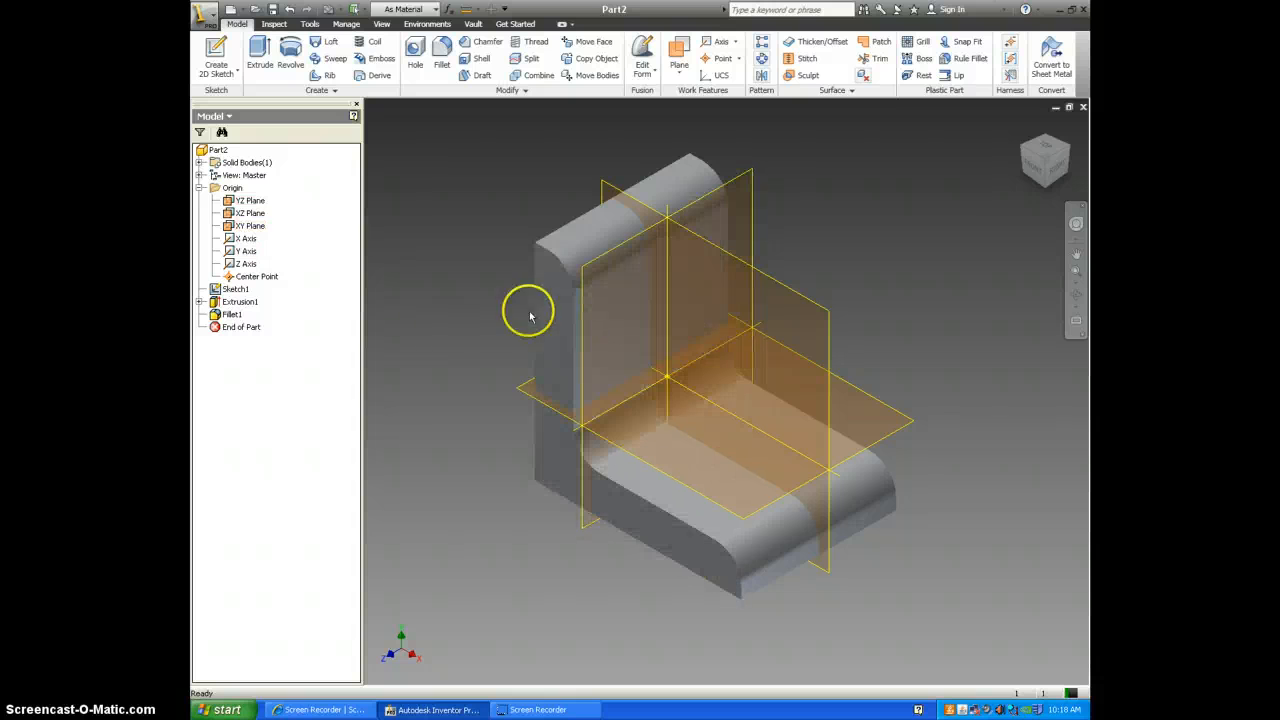
pyautogui.click(250, 213)
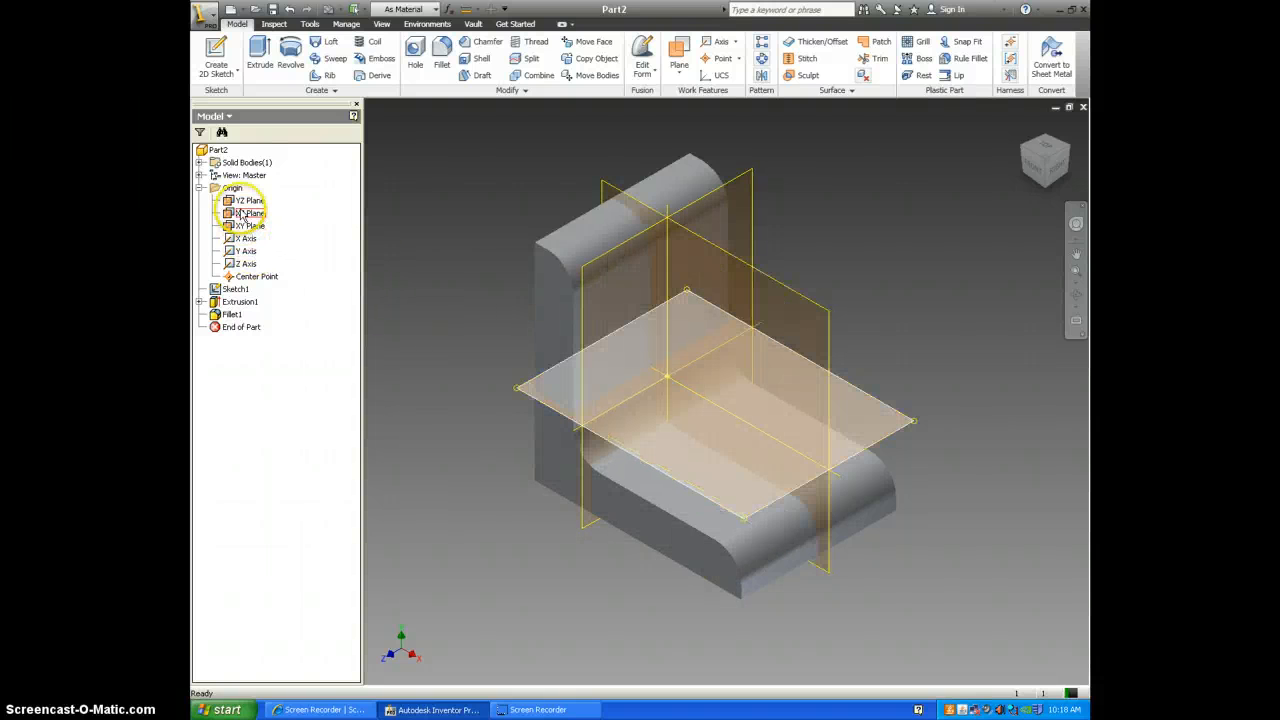
pyautogui.click(248, 200)
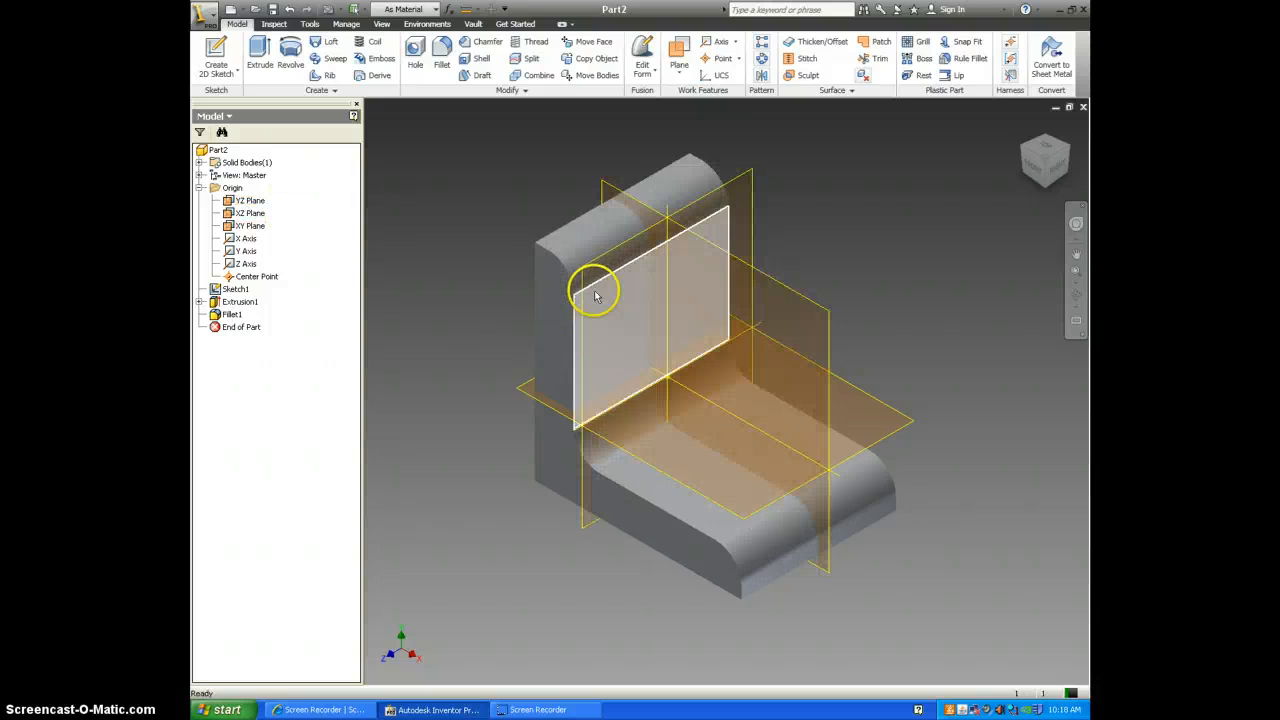
pyautogui.click(249, 200)
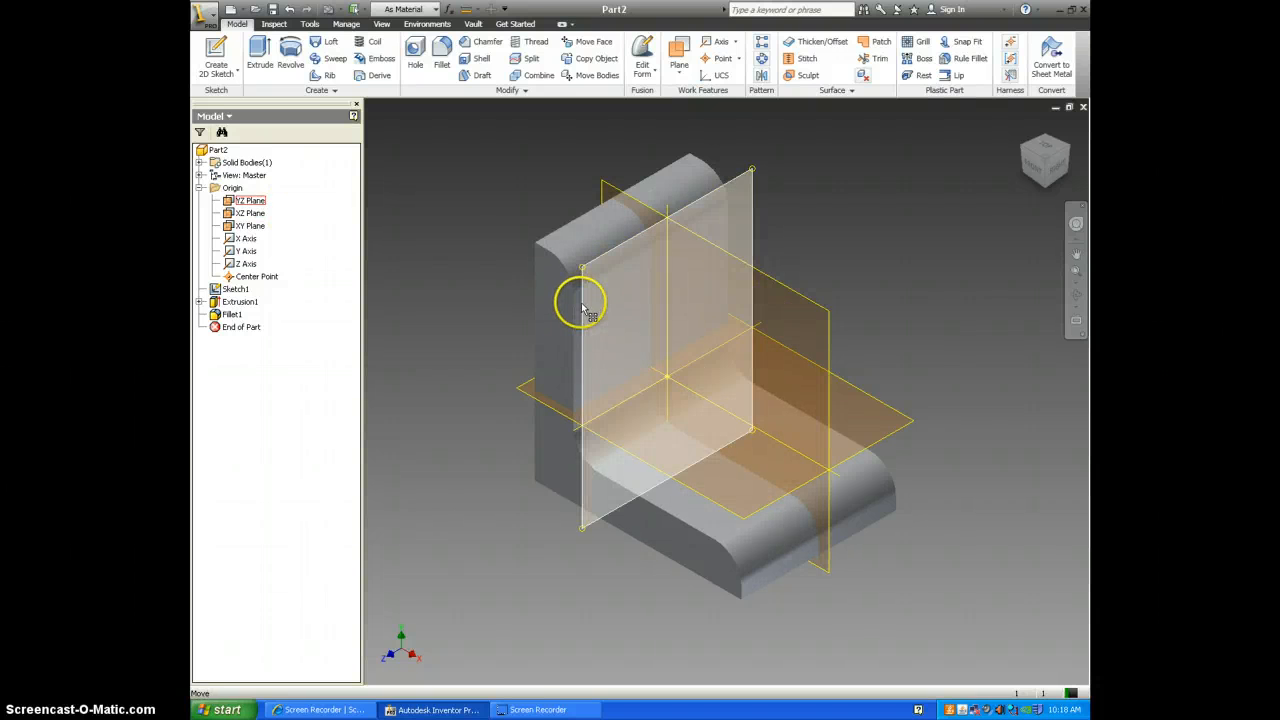
pyautogui.rightClick(249, 200)
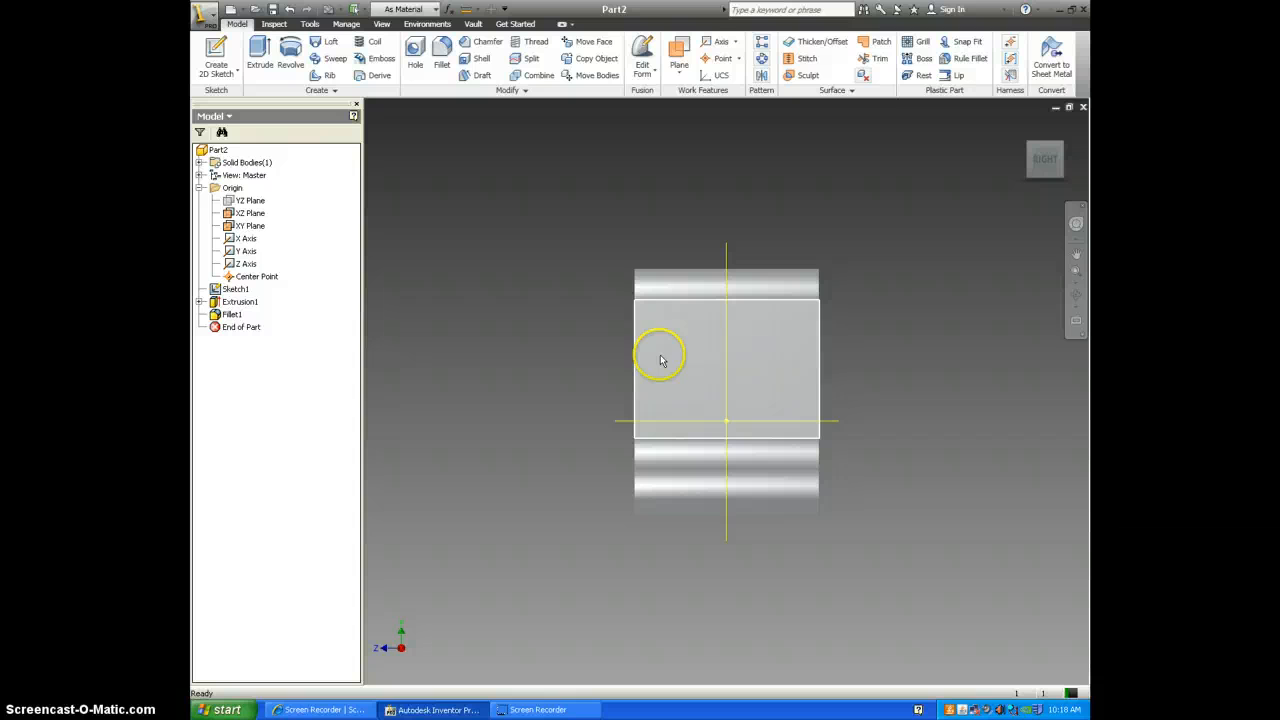
pyautogui.click(660, 360)
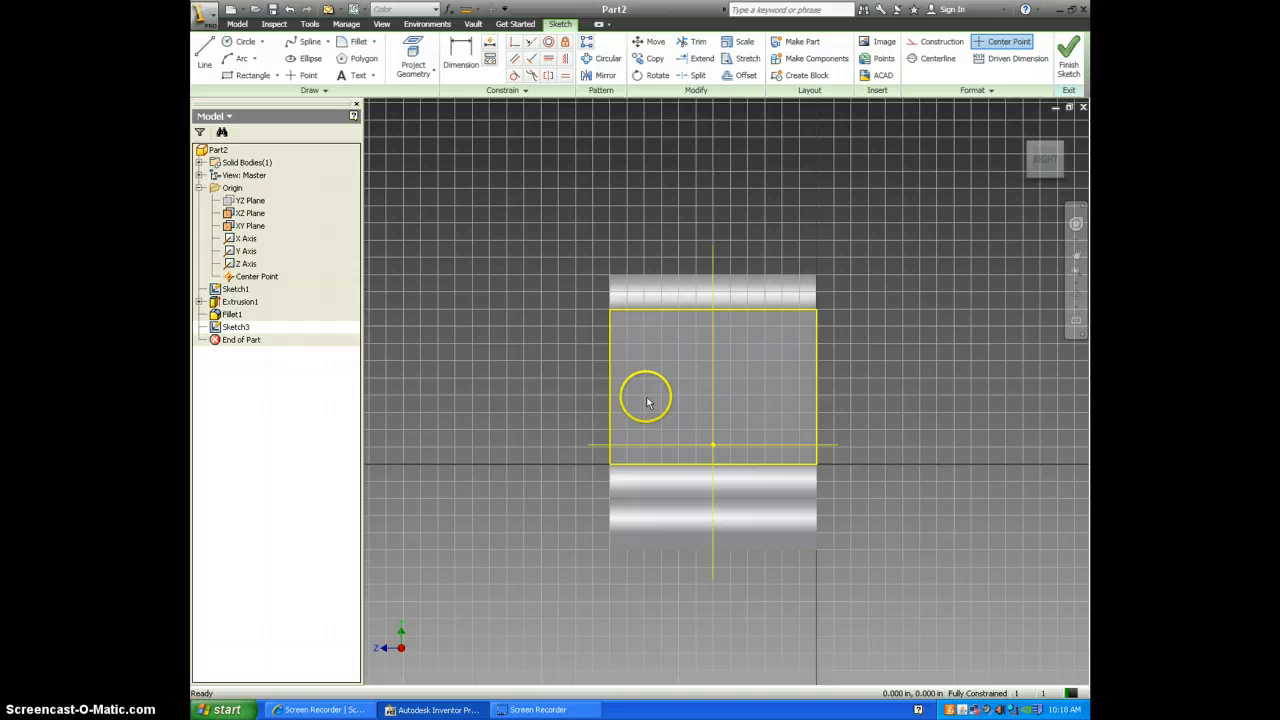
# Step: Start a sketch on the YZ plane and turn on Slice Graphics to cut away the part in front
pyautogui.moveTo(645, 398); pyautogui.dragTo(673, 420)
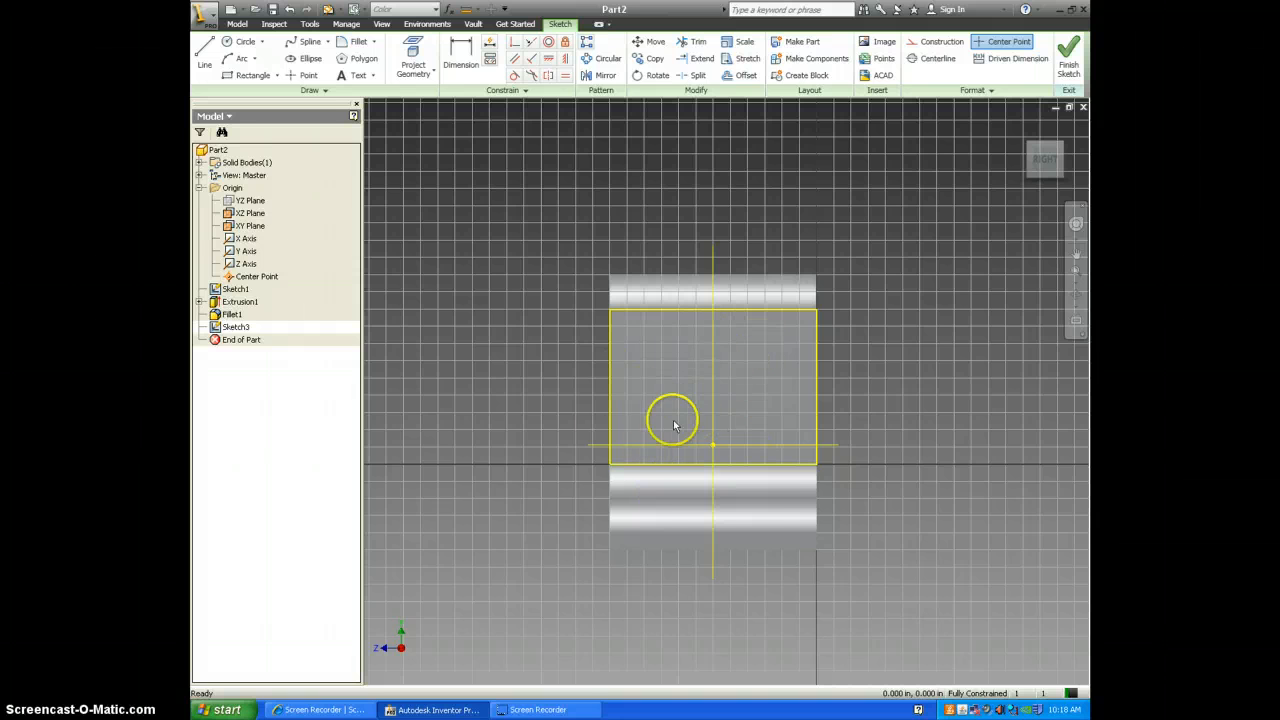
pyautogui.click(382, 24)
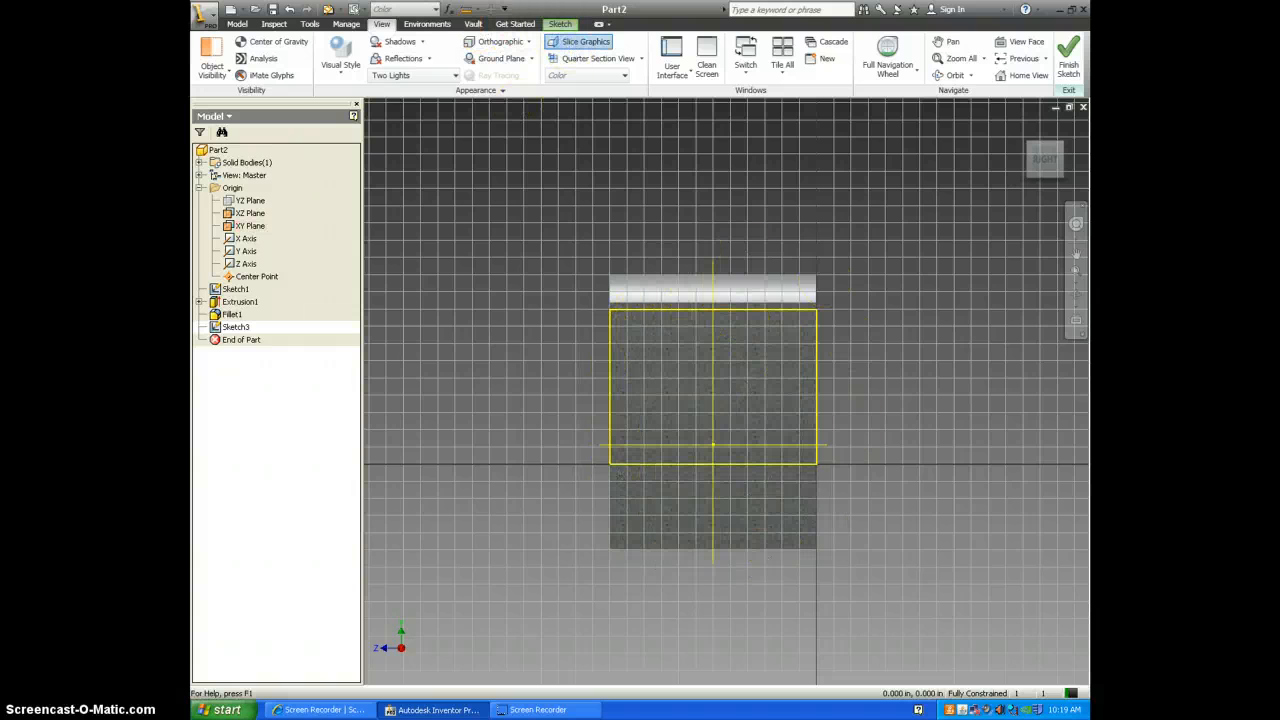
# Step: Place a hole center point dimensioned 0.375 in from the side edge and 0.875 in above the bottom
pyautogui.click(559, 24)
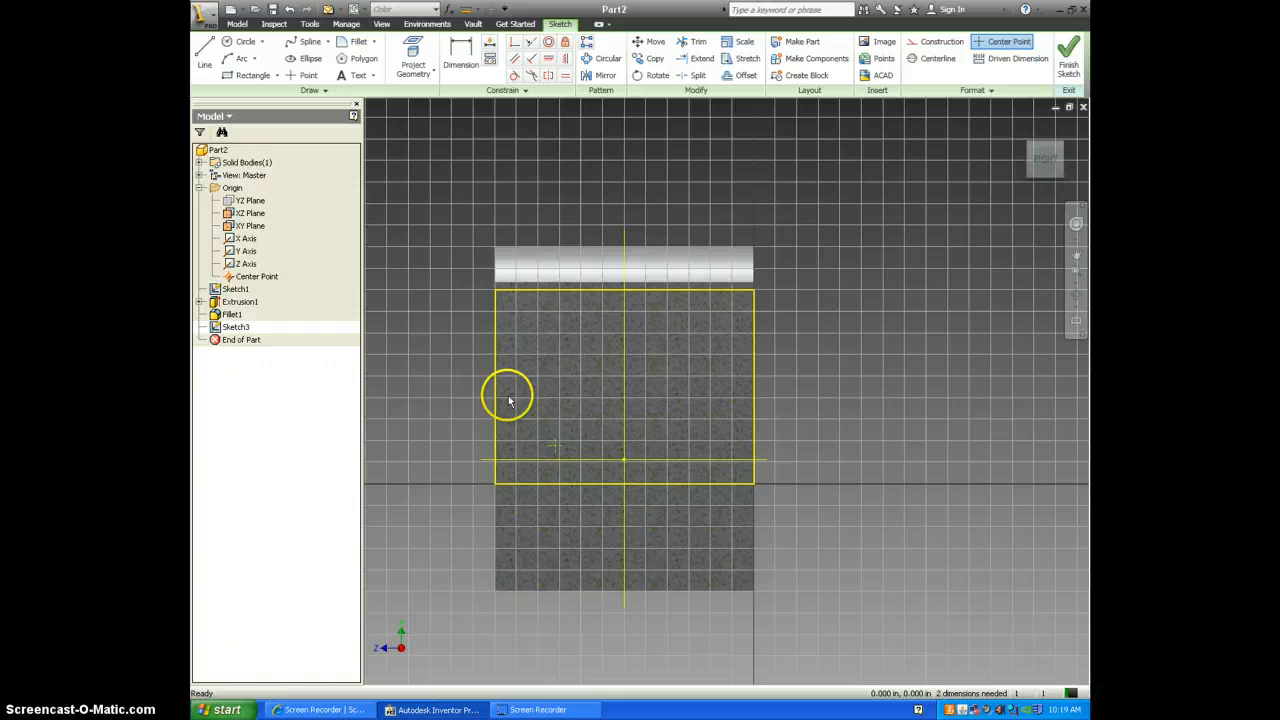
pyautogui.click(460, 58)
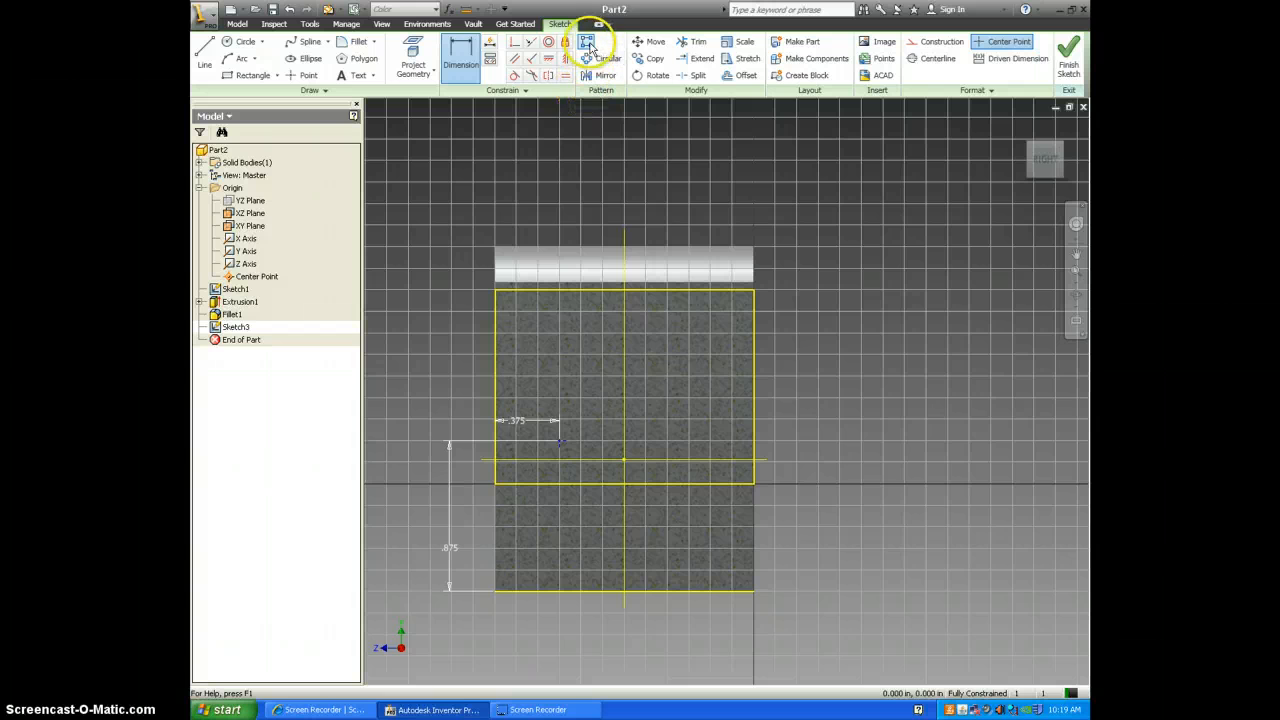
pyautogui.moveTo(586, 42)
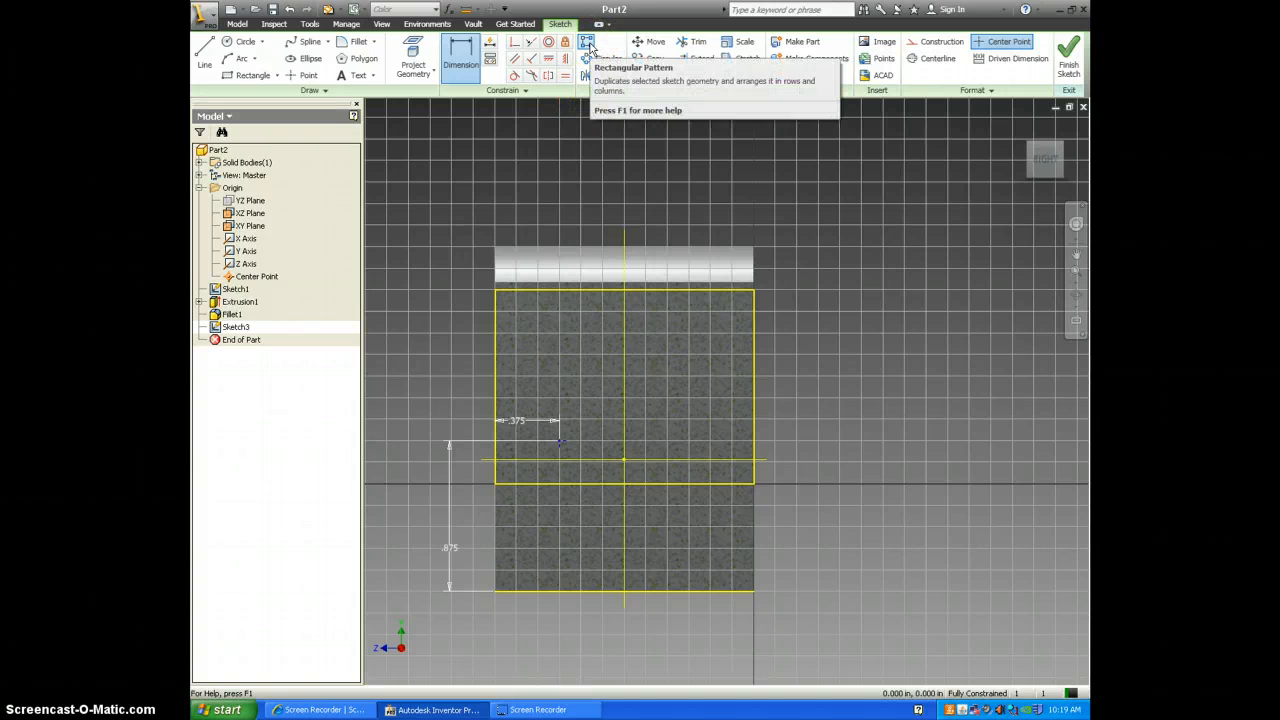
# Step: Rectangular-pattern the center point 2 by 2 along the horizontal and vertical edges at 0.75 in spacing
pyautogui.click(587, 42)
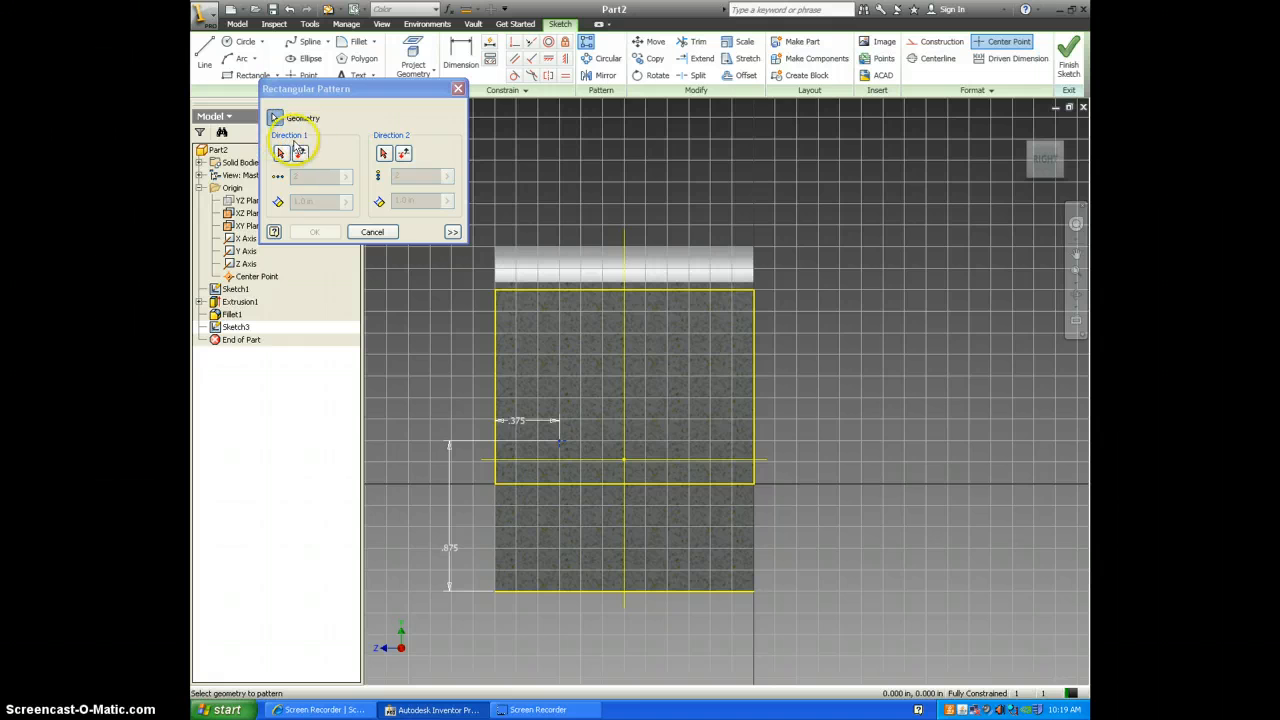
pyautogui.click(282, 153)
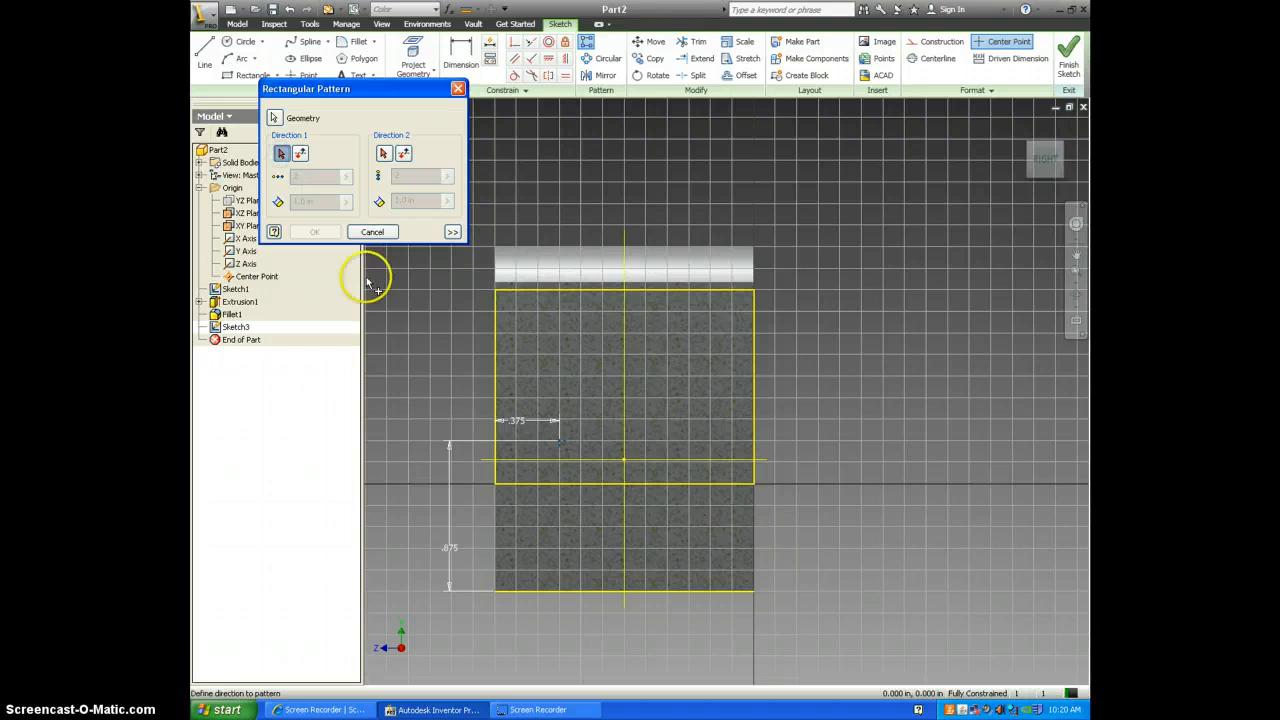
pyautogui.click(527, 490)
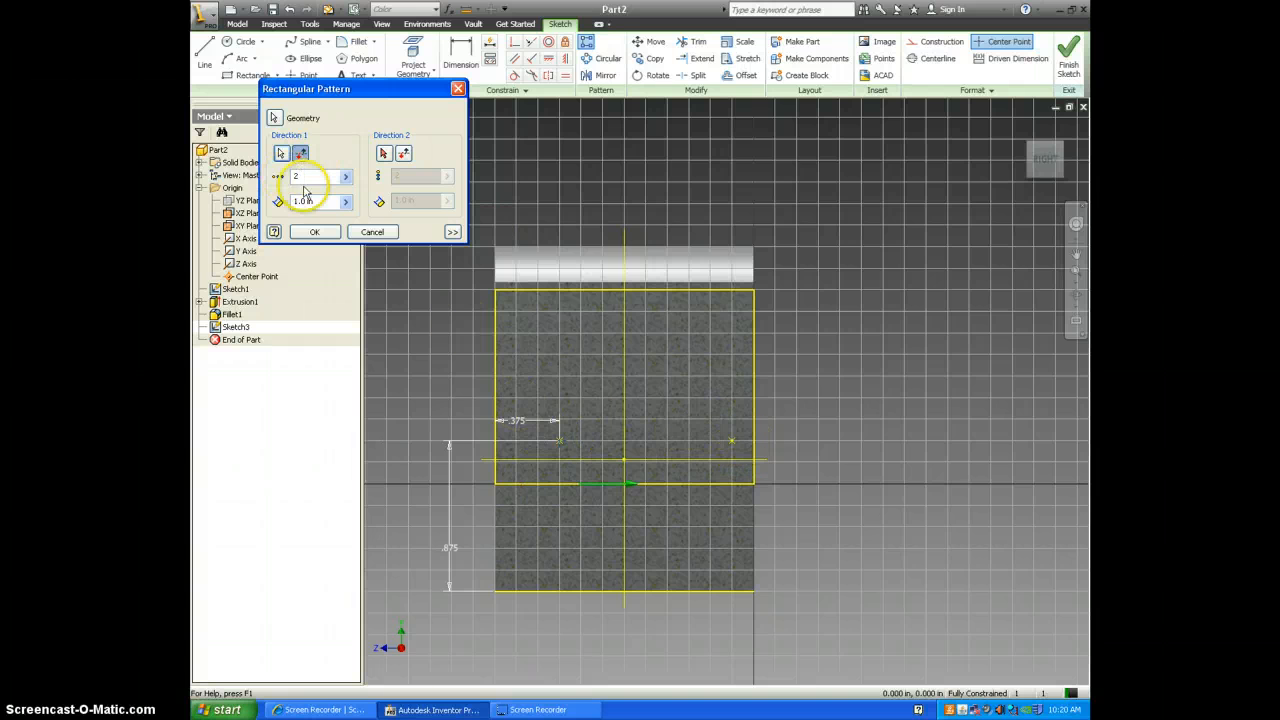
pyautogui.click(305, 201)
pyautogui.write('.75')
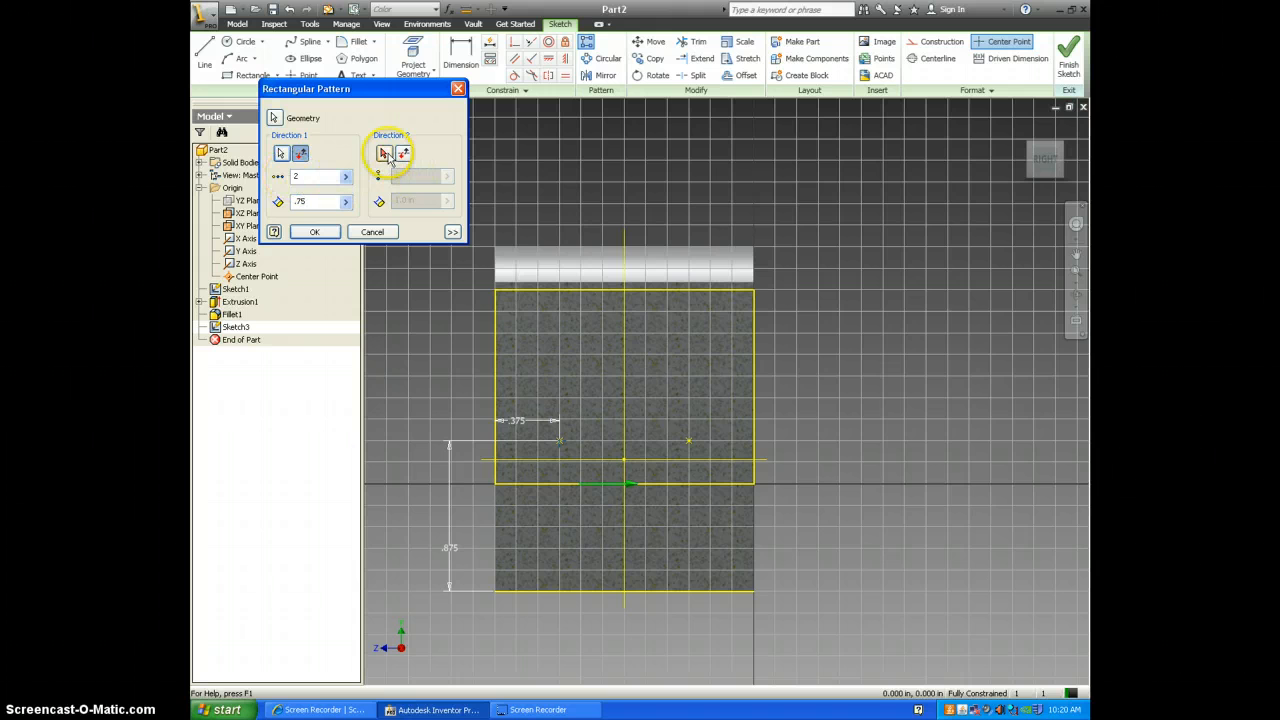
pyautogui.click(383, 153)
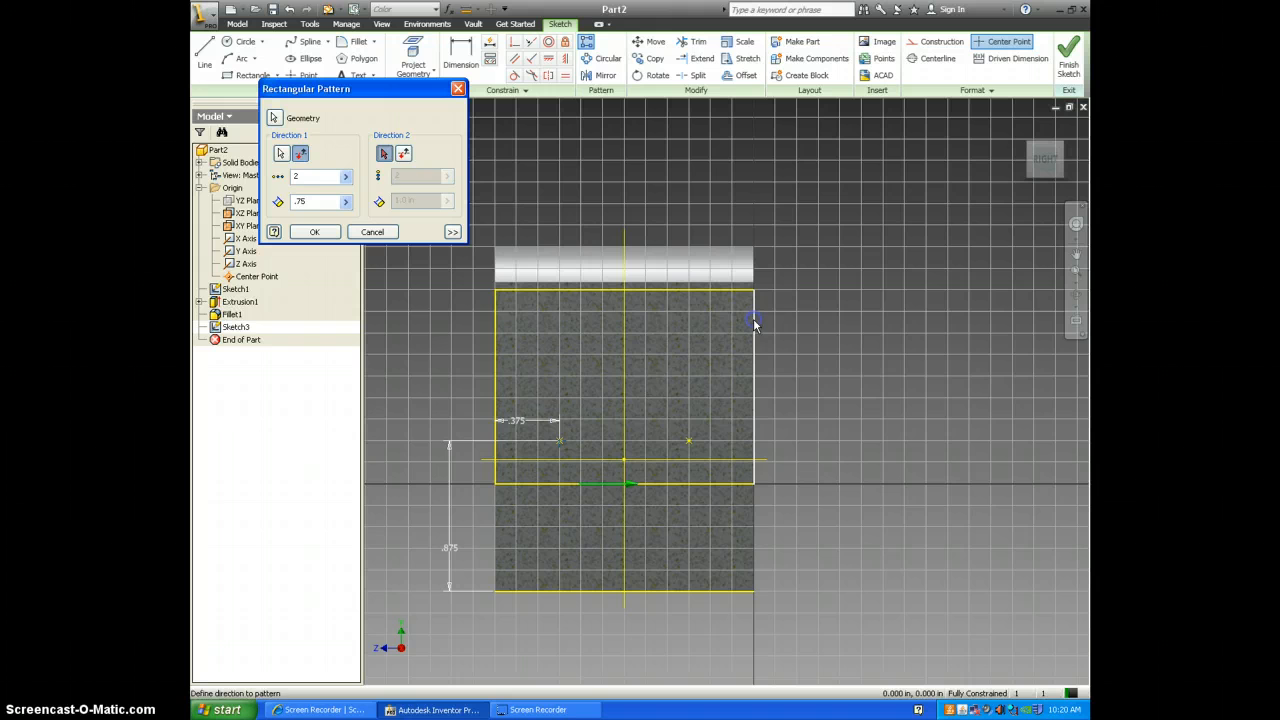
pyautogui.click(693, 272)
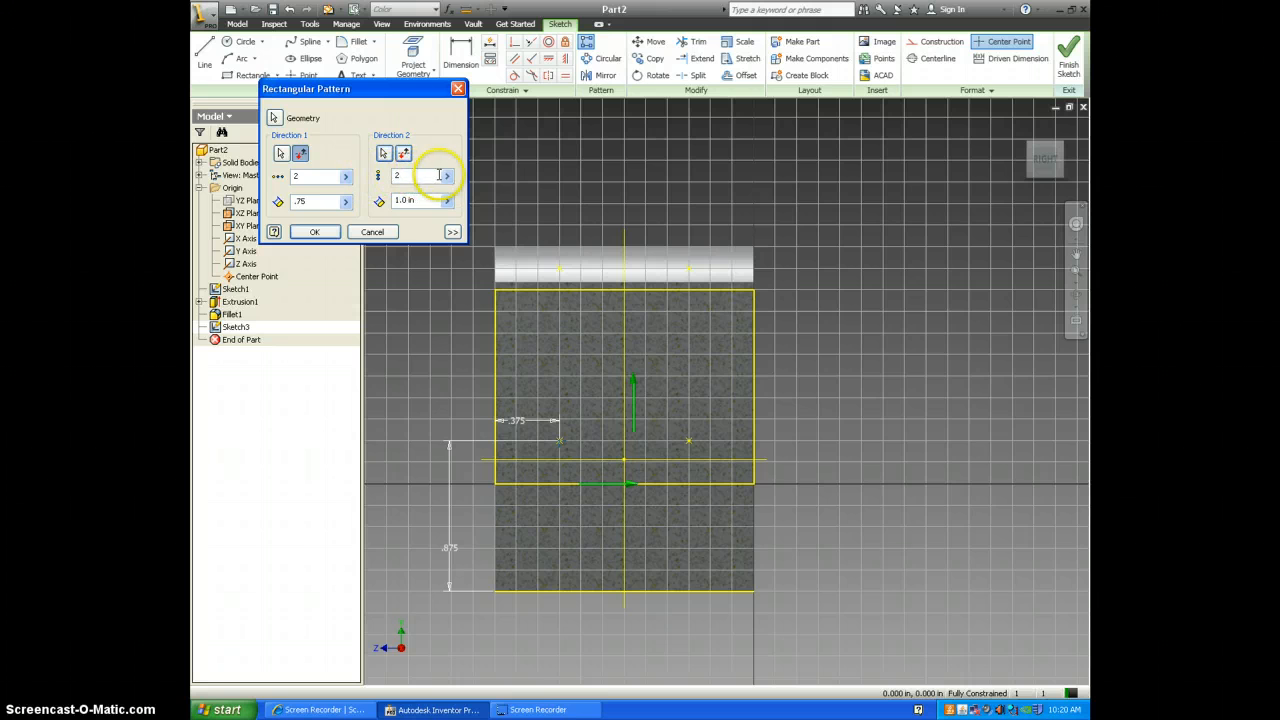
pyautogui.click(420, 200)
pyautogui.write('.75')
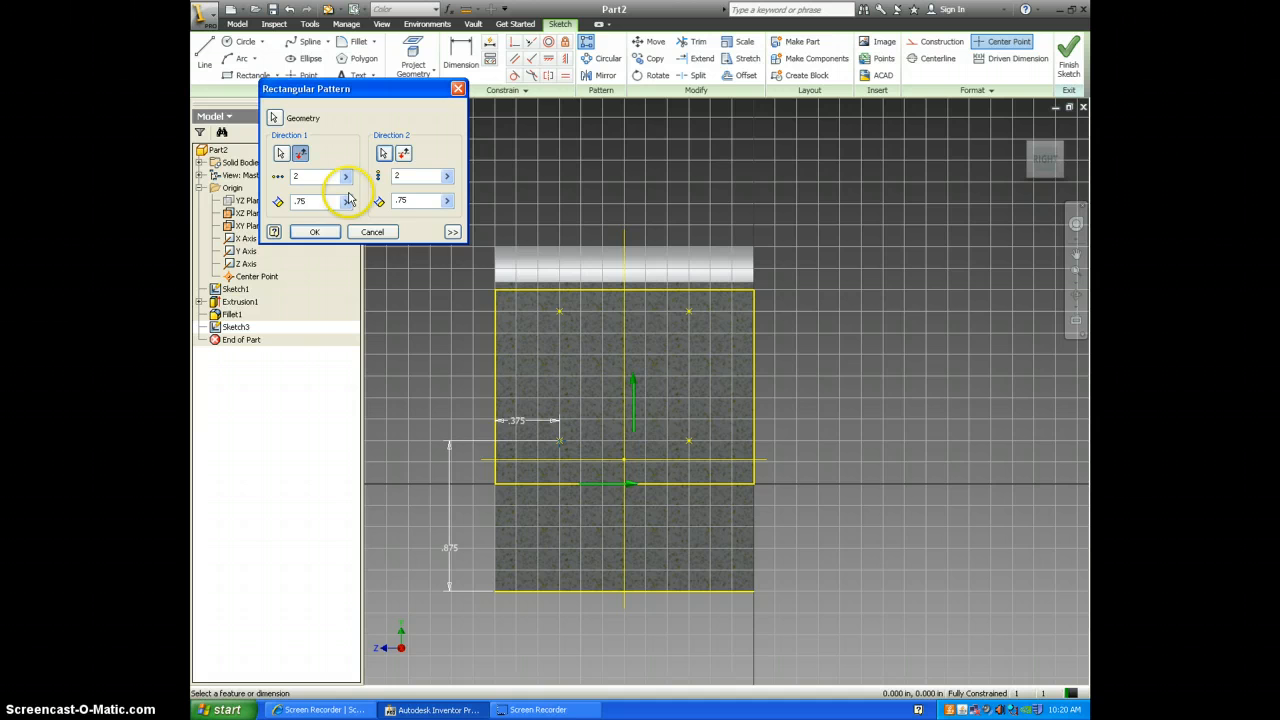
pyautogui.click(314, 231)
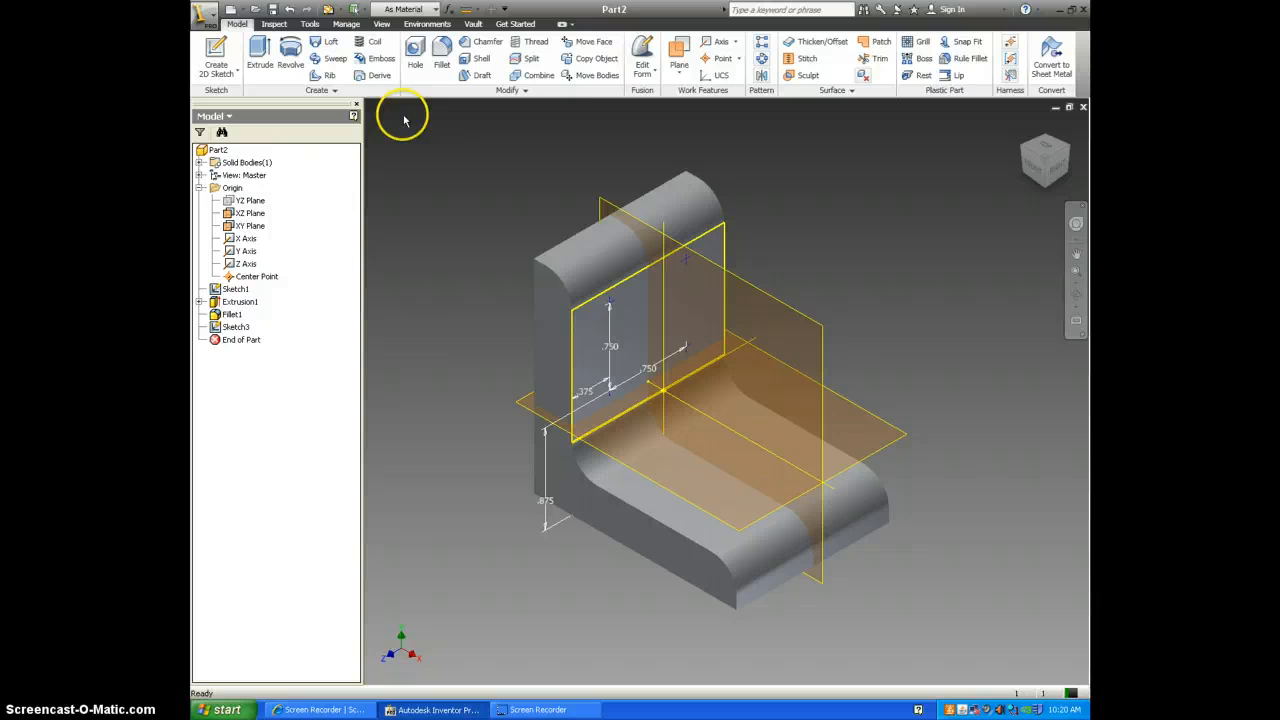
# Step: Cut four 0.25 in Through All holes from the sketch points on the vertical leg
pyautogui.click(415, 55)
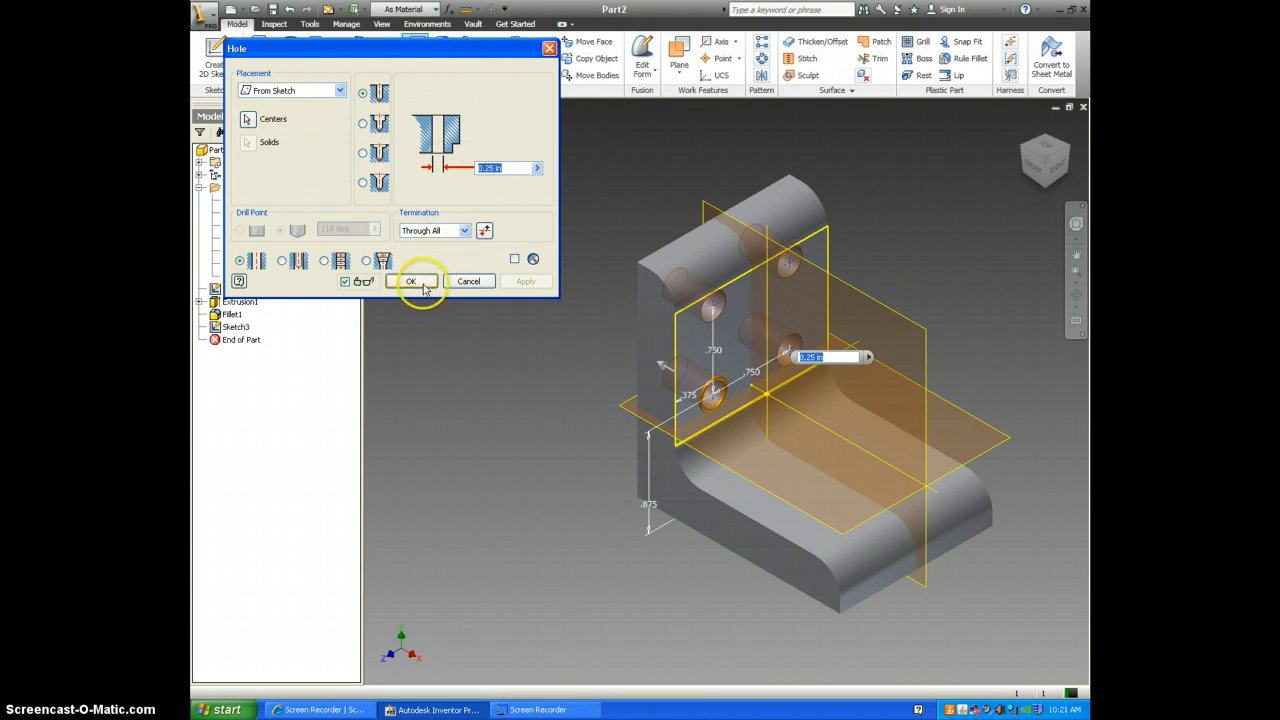
pyautogui.click(410, 281)
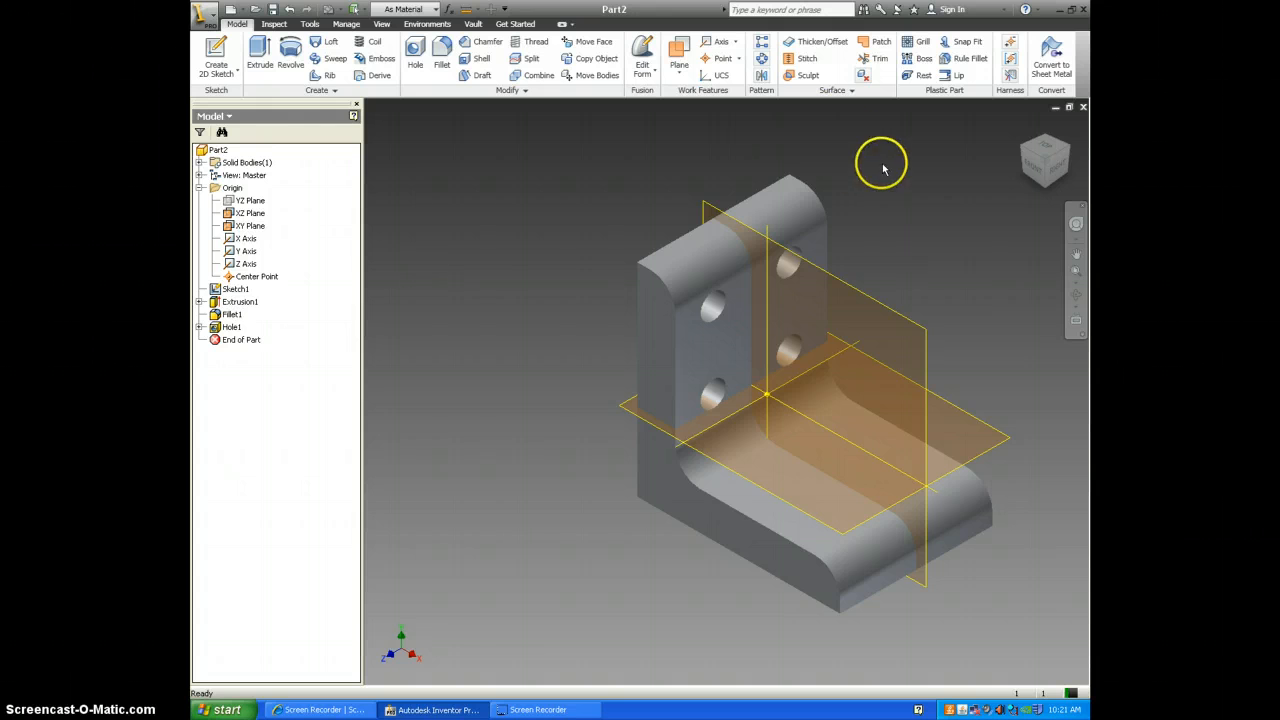